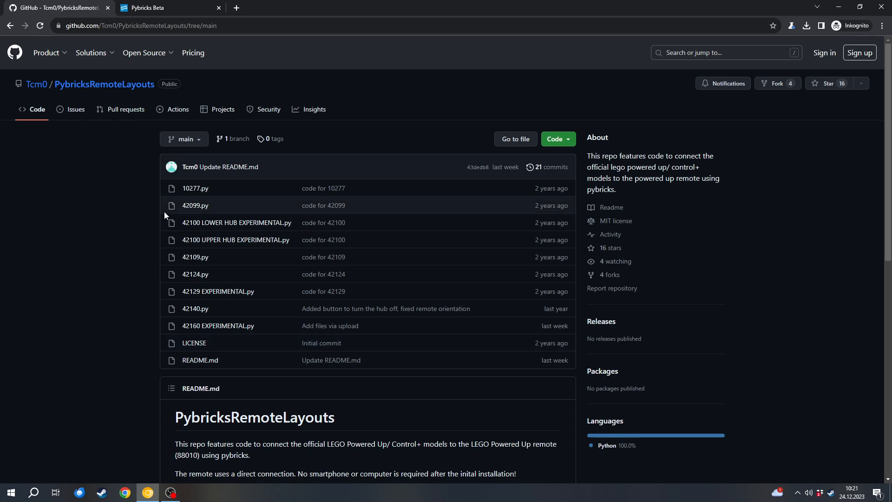
- Skim the GitHub README, then bring the Pybricks Beta editor tab forward
scroll(down, 3)
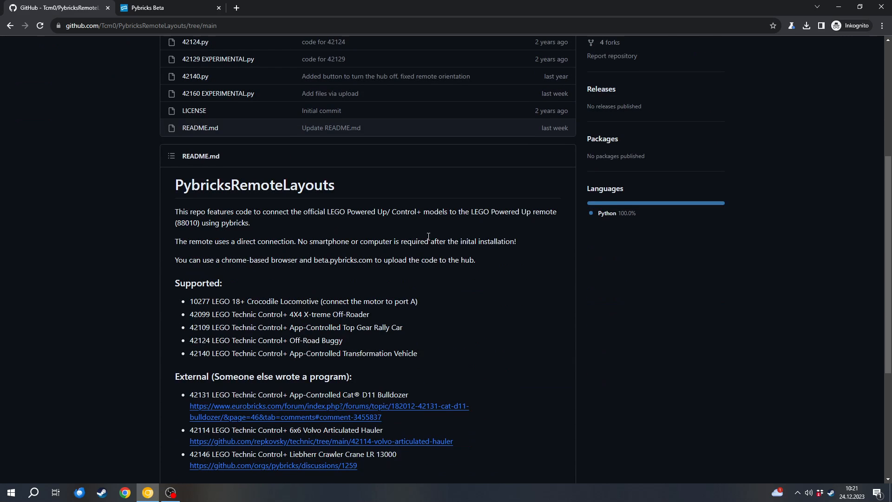
scroll(down, 3)
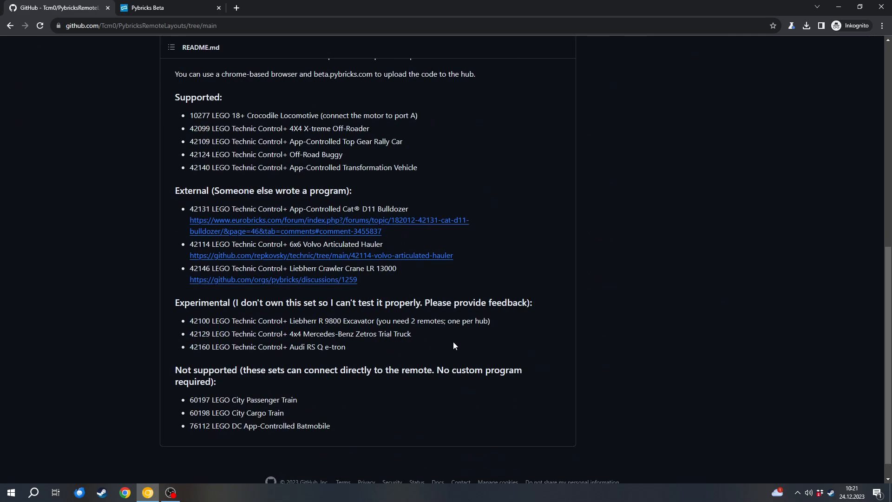
scroll(up, 3)
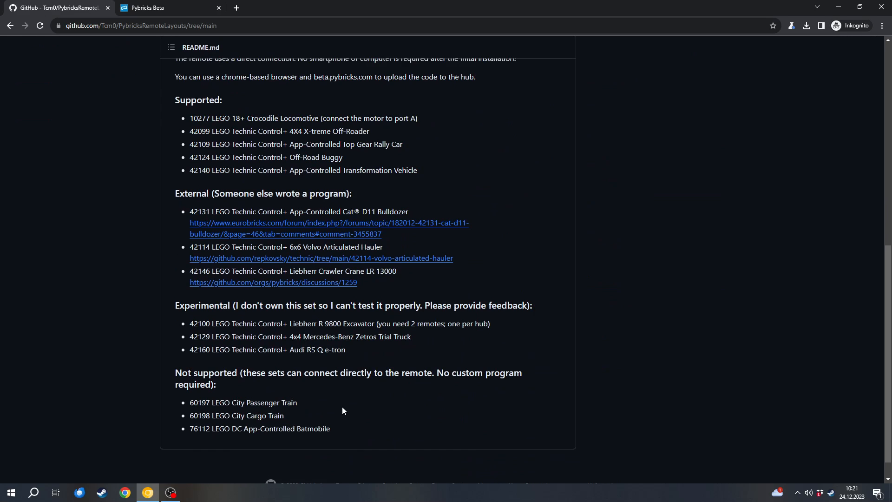
scroll(up, 3)
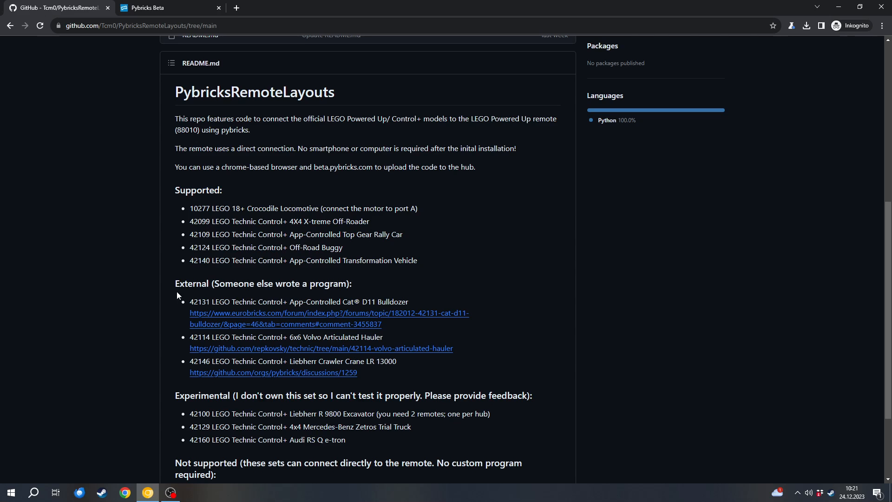
mouse_move(285, 284)
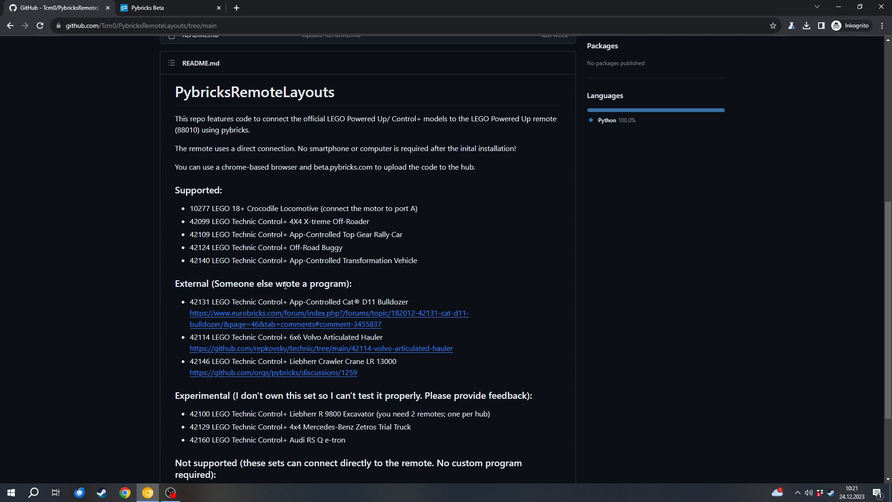
scroll(down, 3)
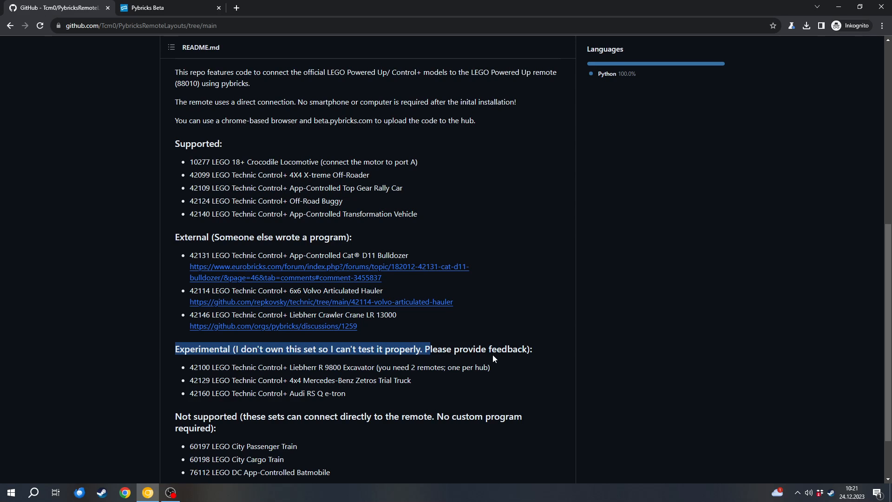
mouse_move(332, 363)
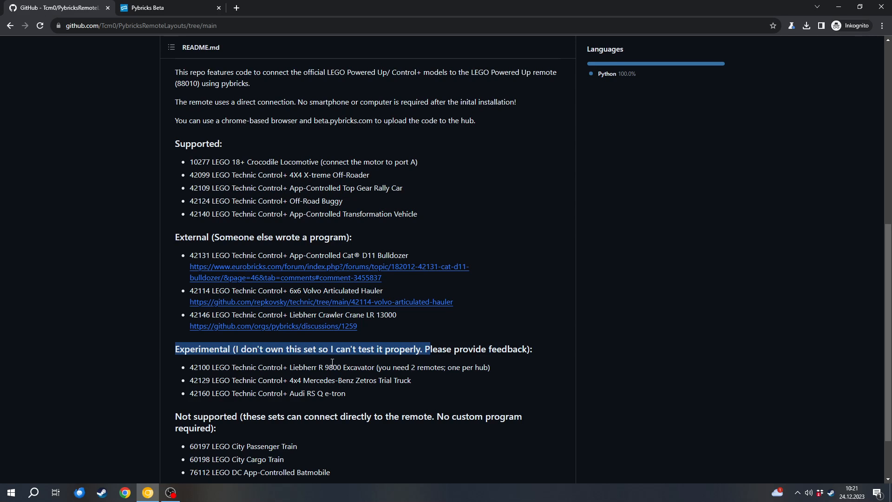
click(350, 382)
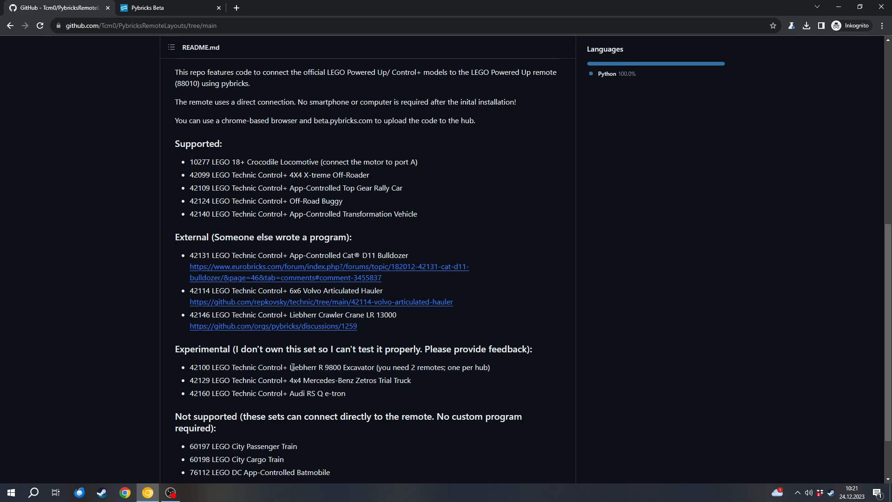
mouse_move(316, 385)
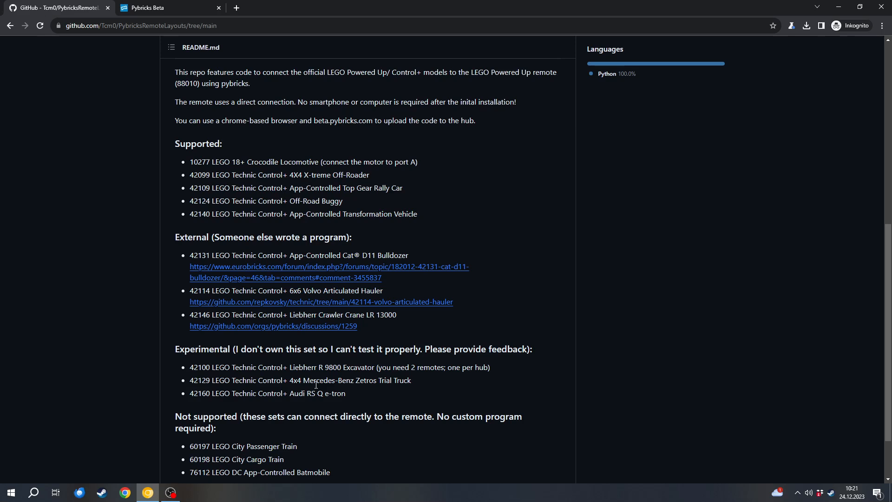
scroll(down, 3)
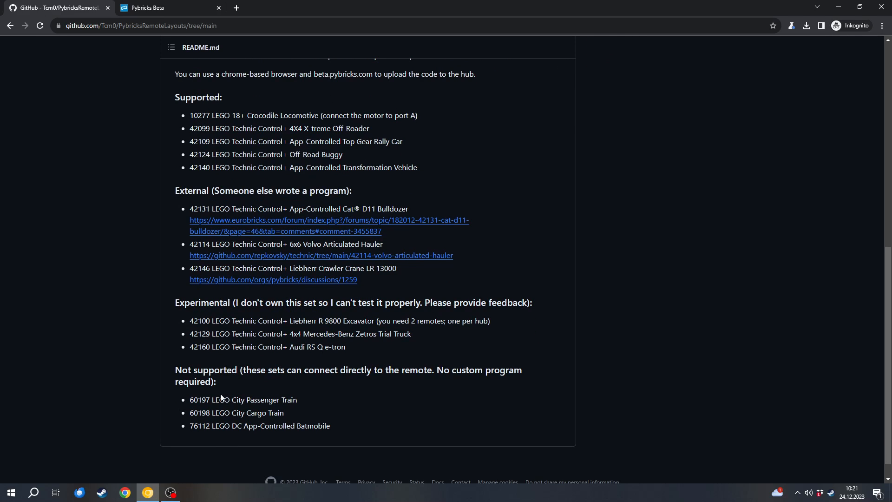
mouse_move(288, 435)
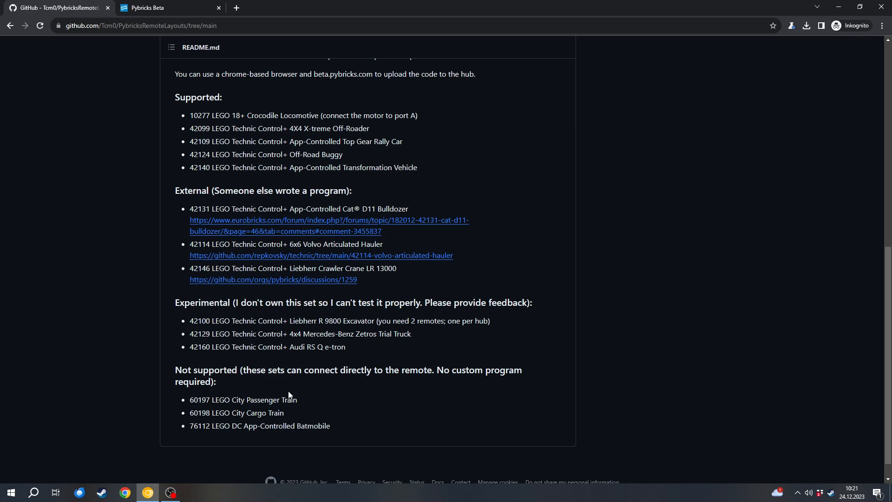
scroll(up, 3)
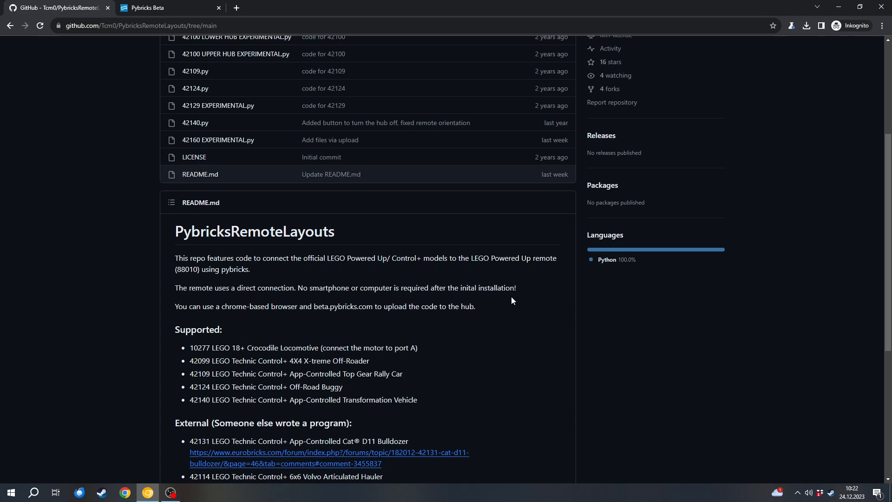
mouse_move(223, 61)
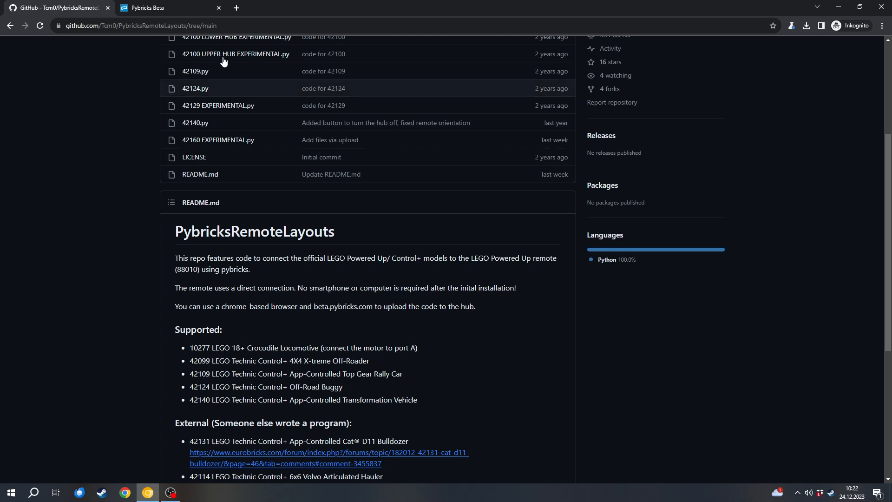
click(165, 7)
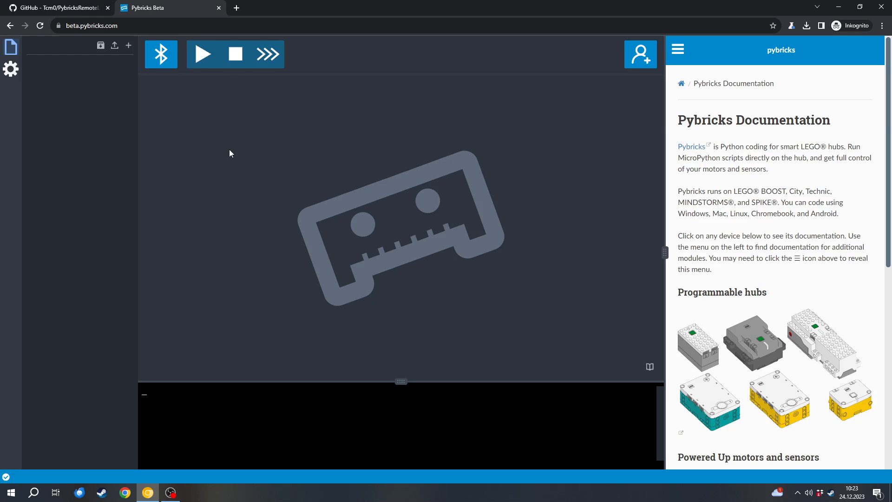
mouse_move(245, 146)
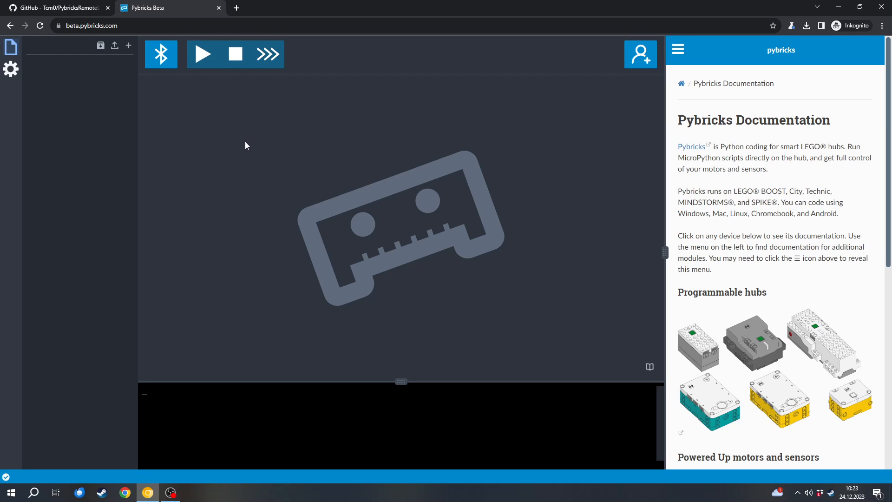
mouse_move(48, 92)
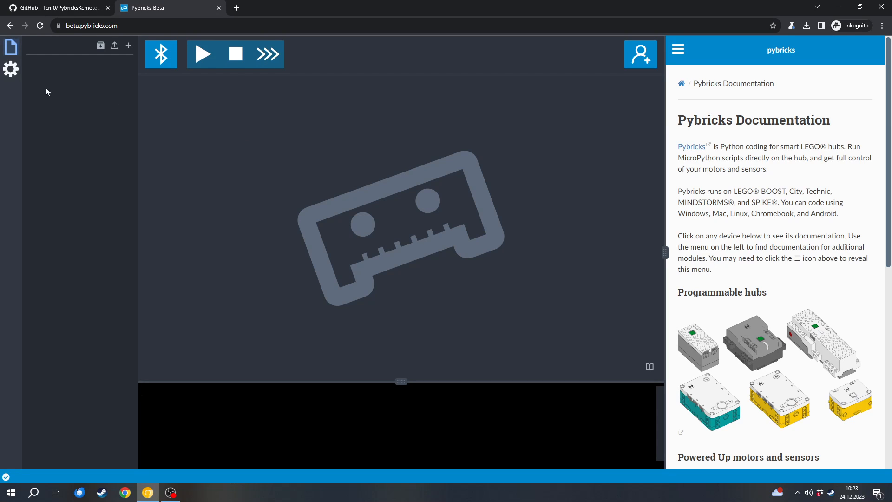
mouse_move(10, 69)
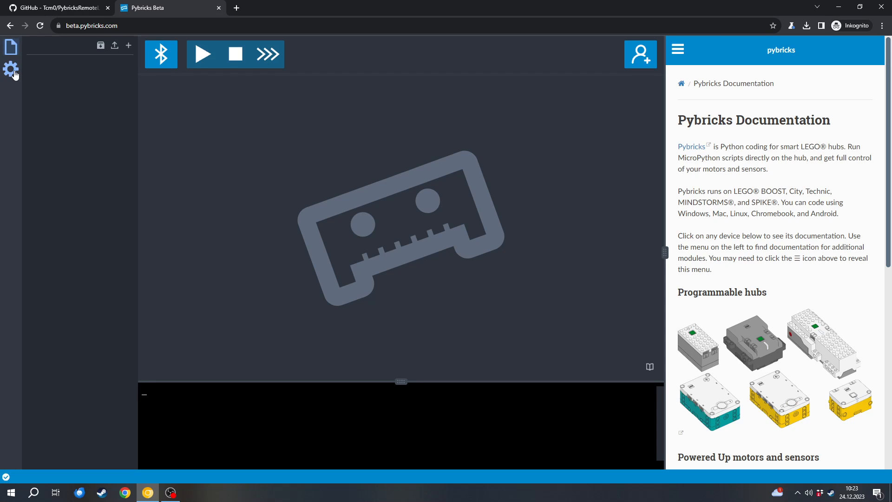
mouse_move(43, 100)
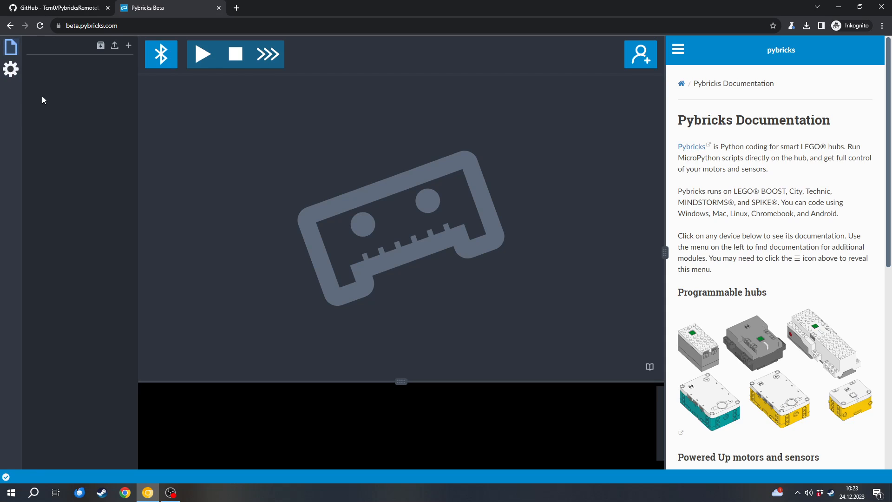
mouse_move(213, 151)
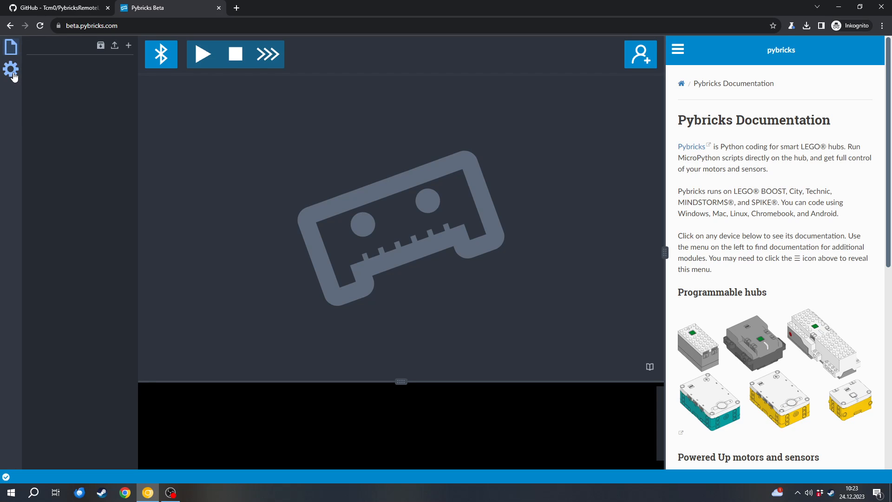
- Launch Install Pybricks Firmware from the Settings sidebar
click(10, 68)
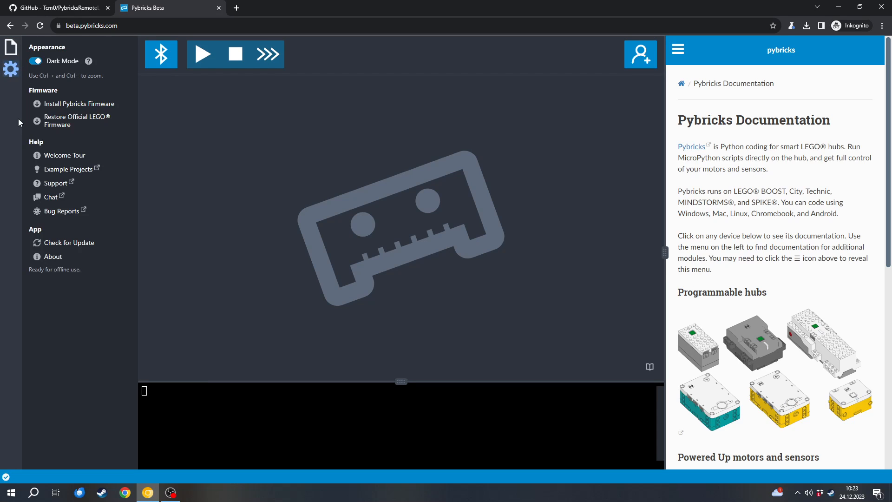
mouse_move(69, 121)
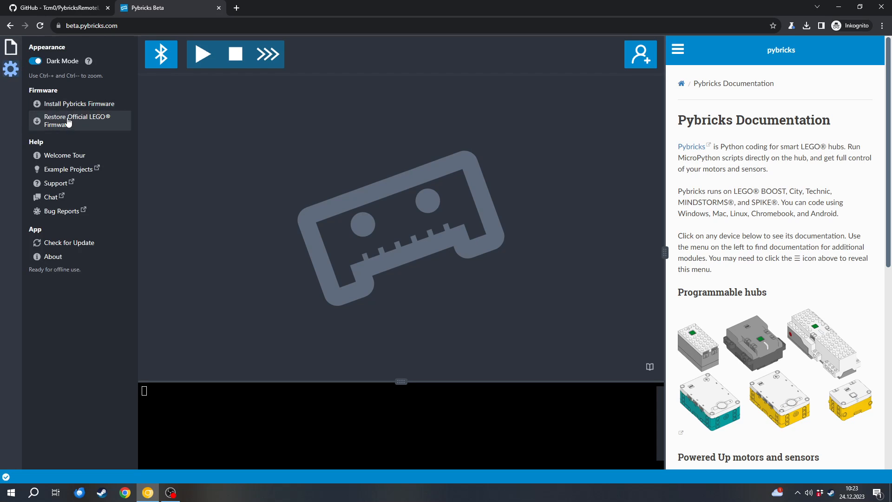
mouse_move(78, 125)
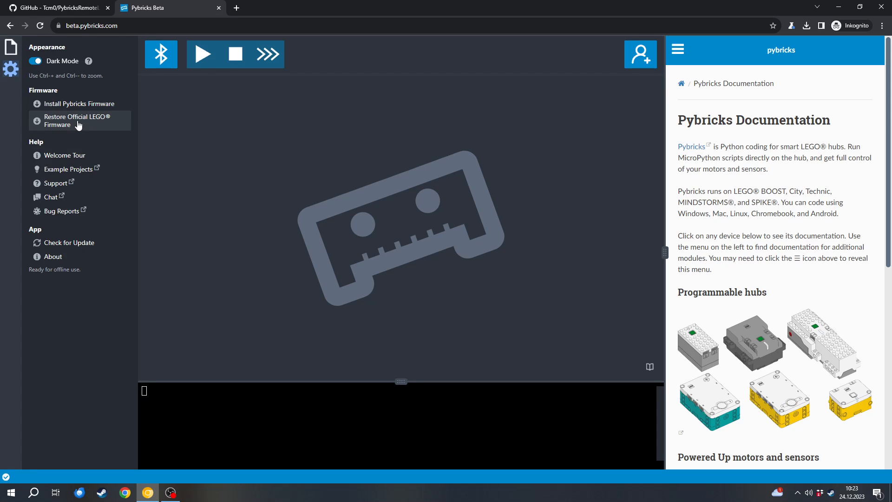
mouse_move(91, 94)
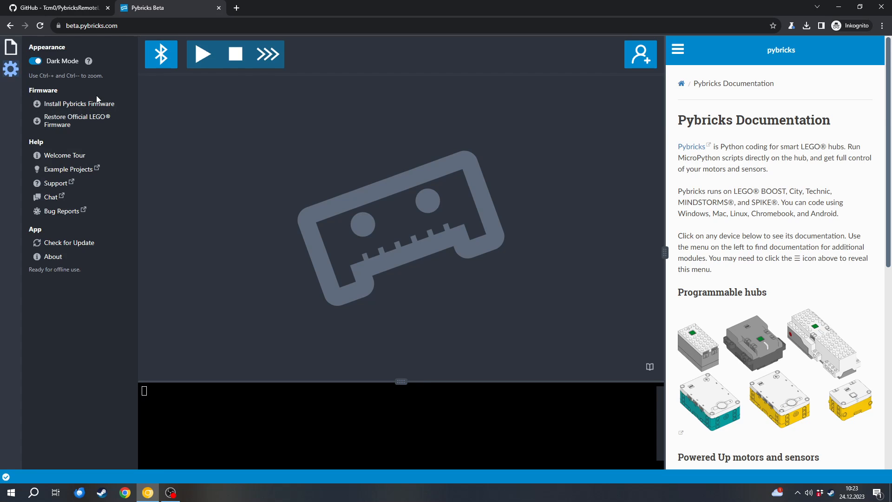
click(80, 104)
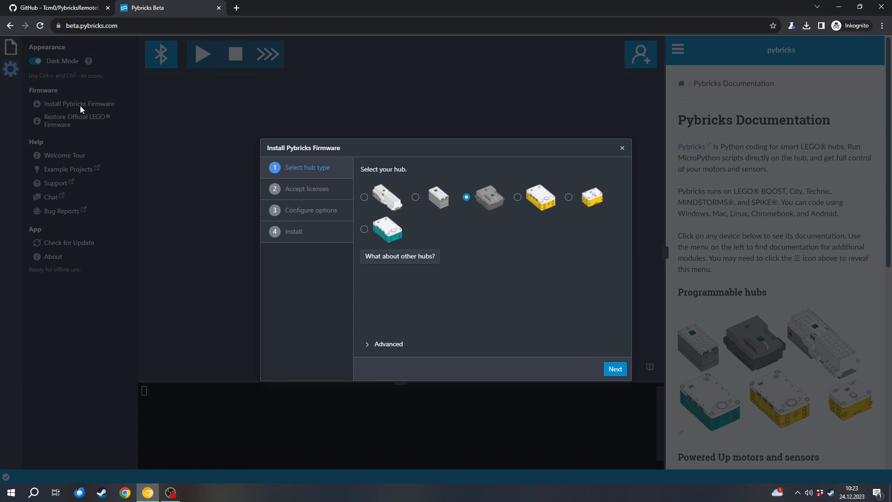
- Briefly check the GitHub repository, then return to the firmware wizard's hub-type step
click(57, 8)
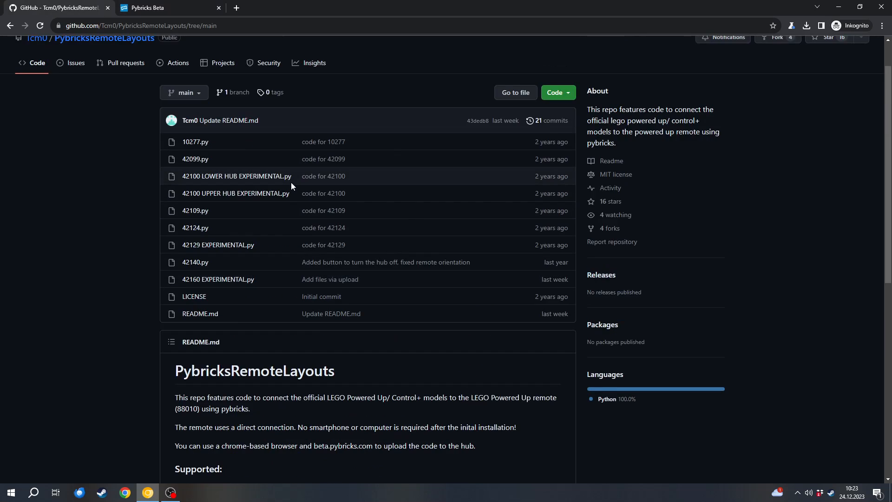
scroll(up, 3)
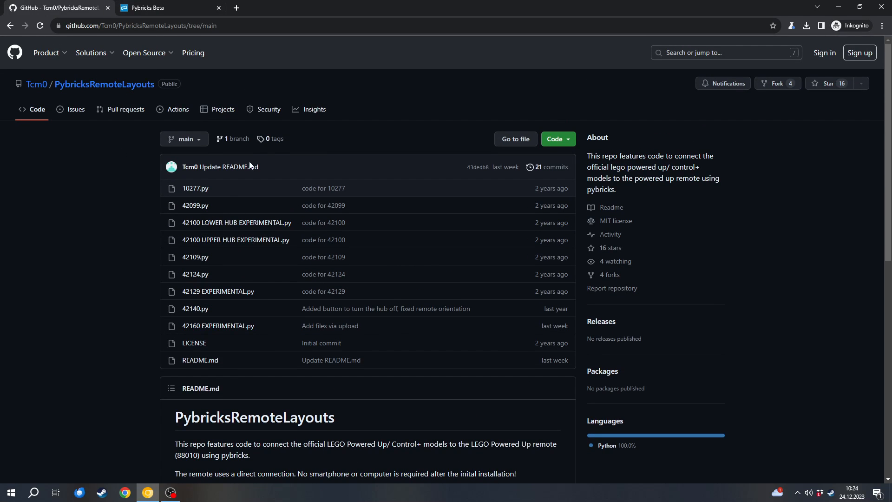
click(165, 7)
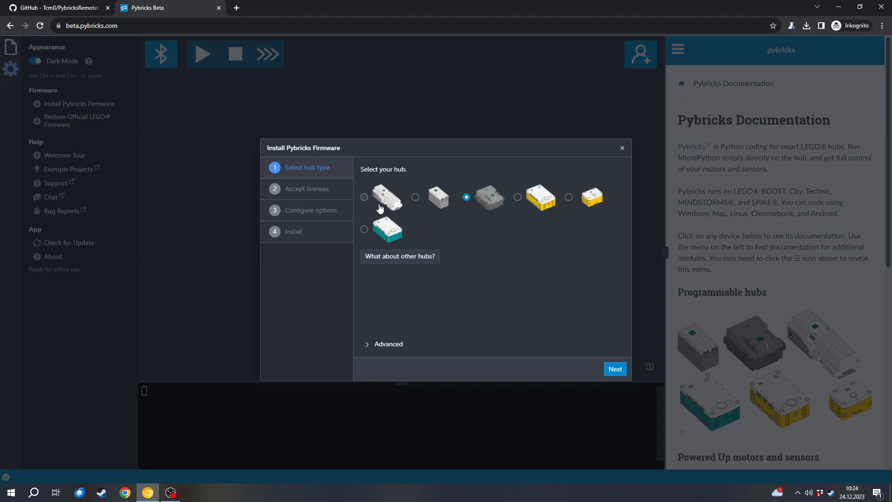
mouse_move(462, 213)
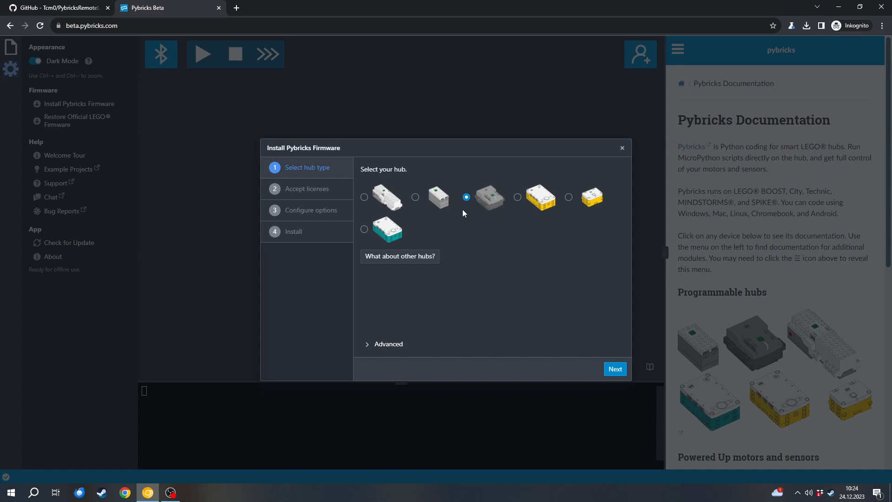
mouse_move(489, 197)
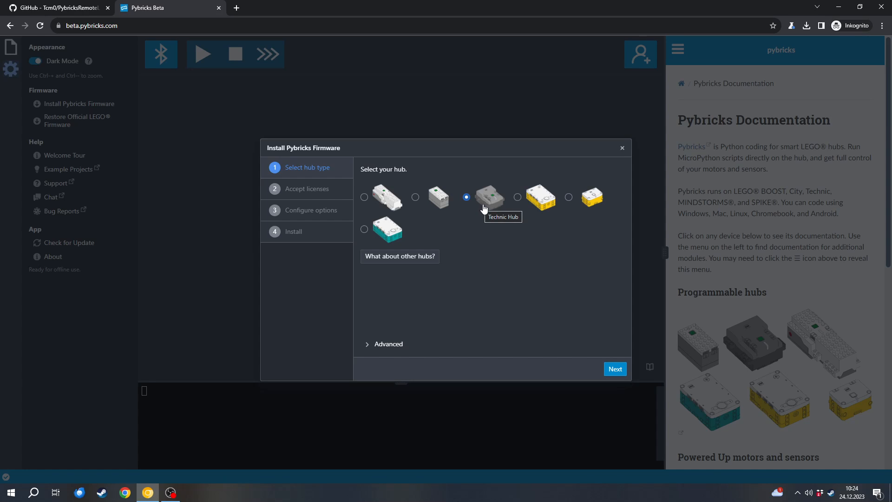
mouse_move(487, 205)
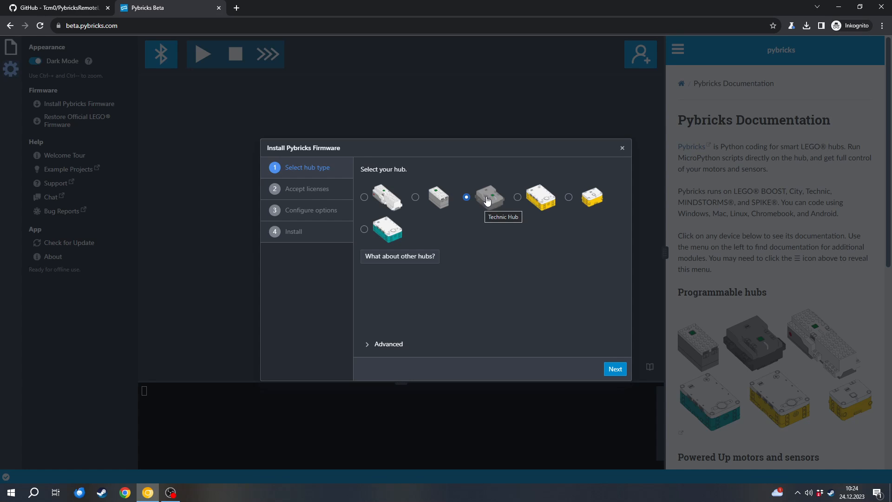
- Confirm Technic Hub, accept the licenses, and keep the hub name Control+ Hub
click(614, 368)
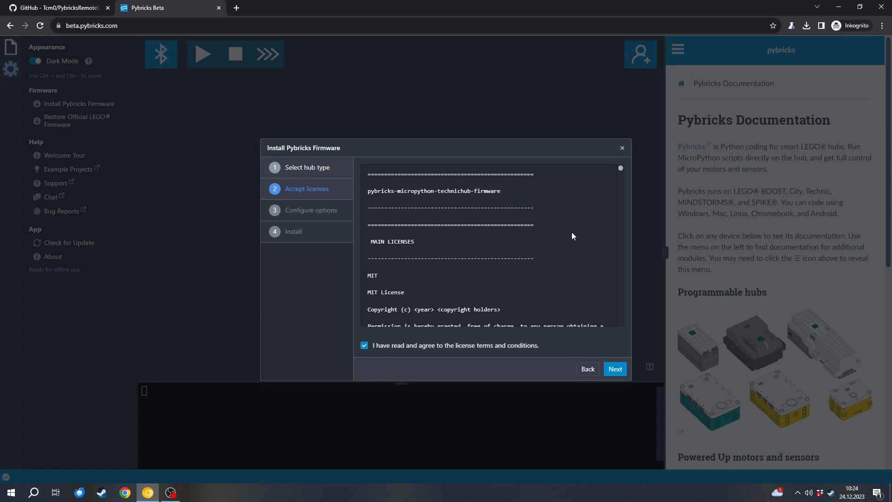
scroll(down, 3)
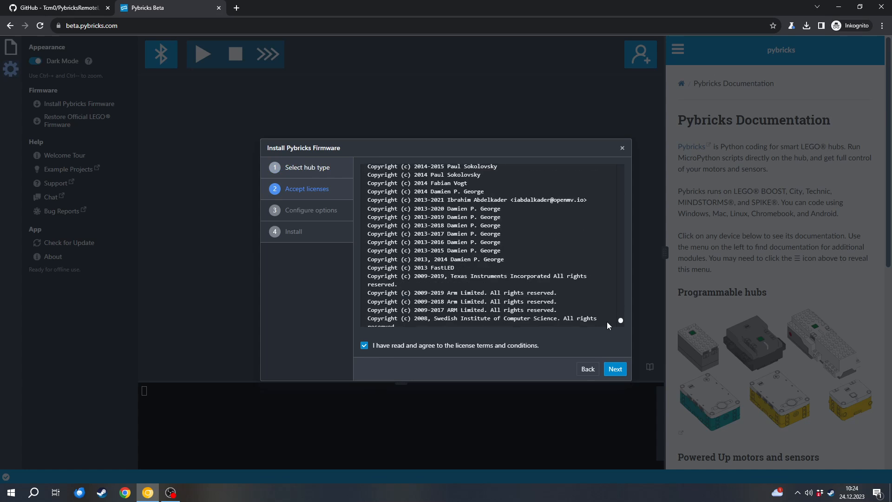
scroll(up, 3)
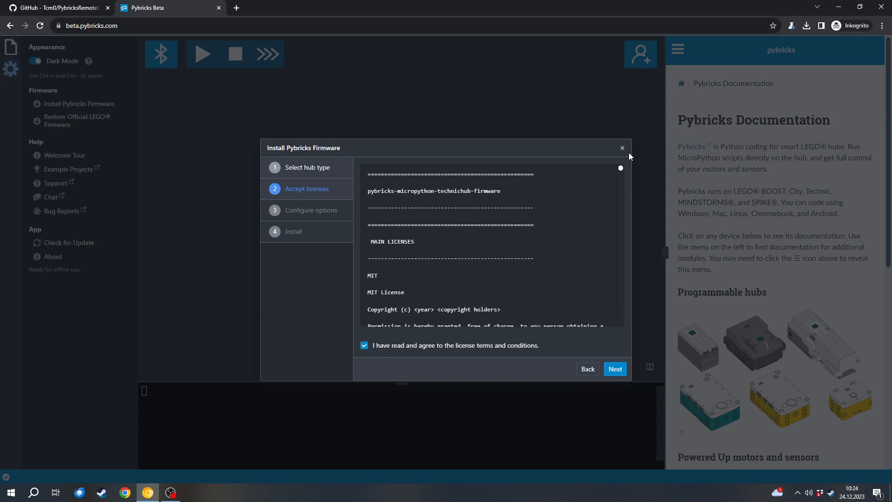
click(613, 368)
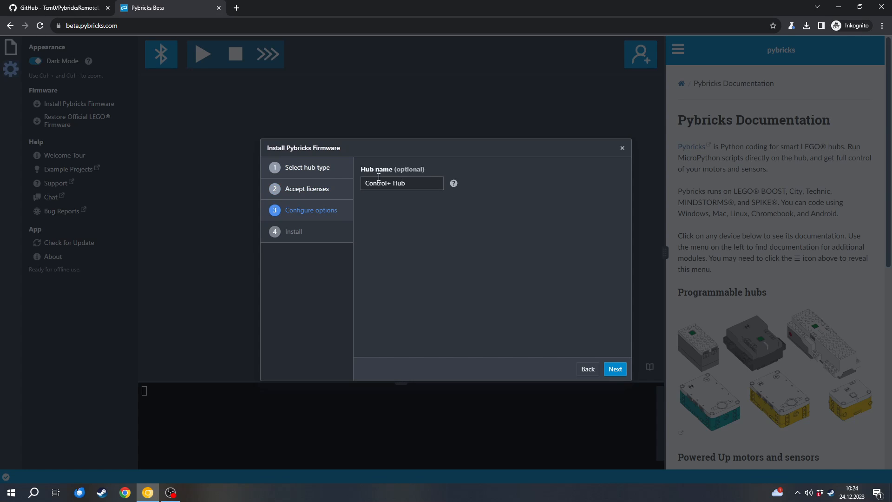
click(401, 182)
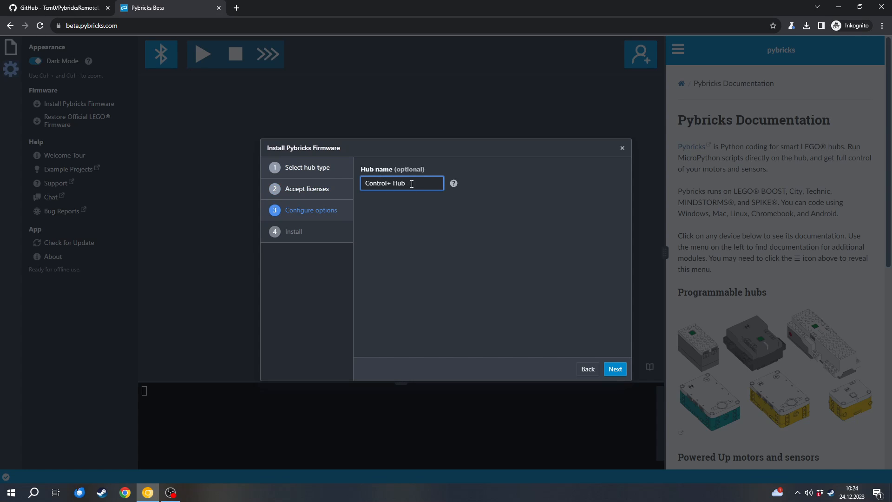
mouse_move(614, 368)
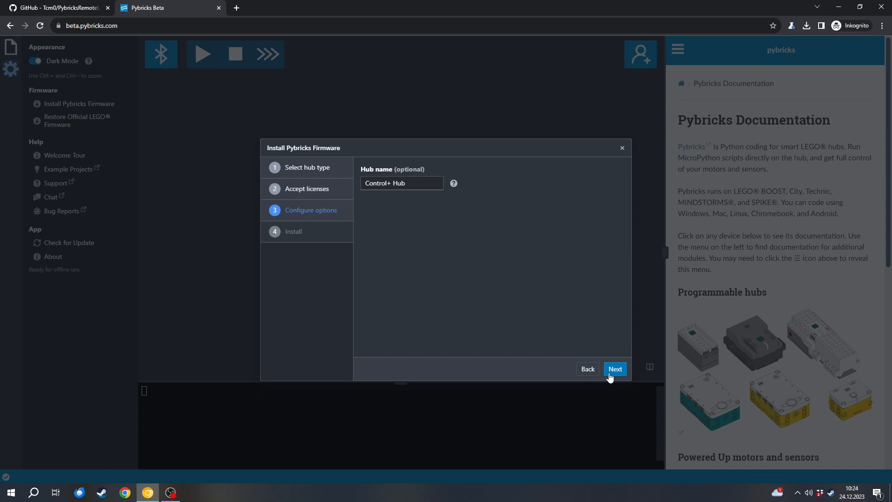
click(614, 368)
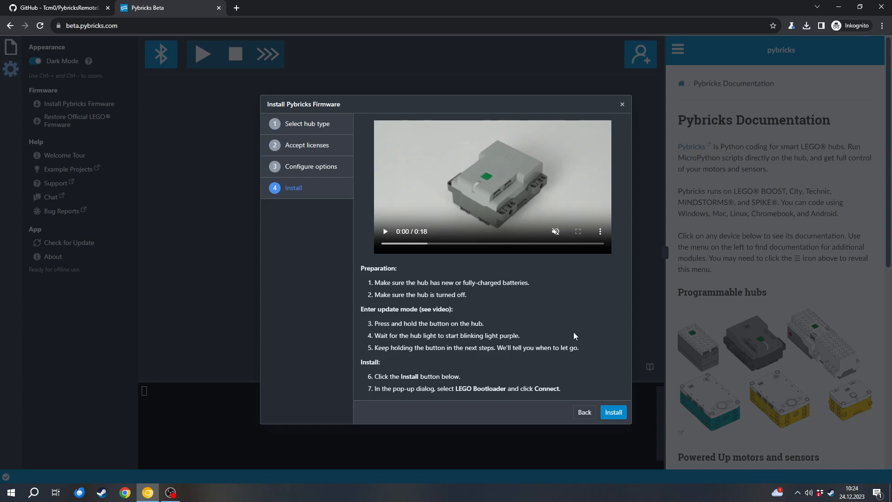
mouse_move(613, 412)
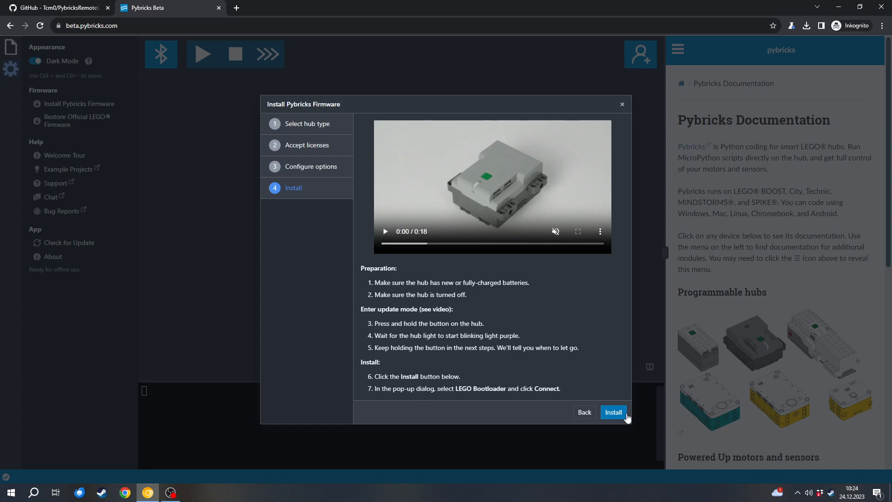
- Start the firmware install so the Bluetooth pairing prompt lists LEGO Bootloader
click(612, 411)
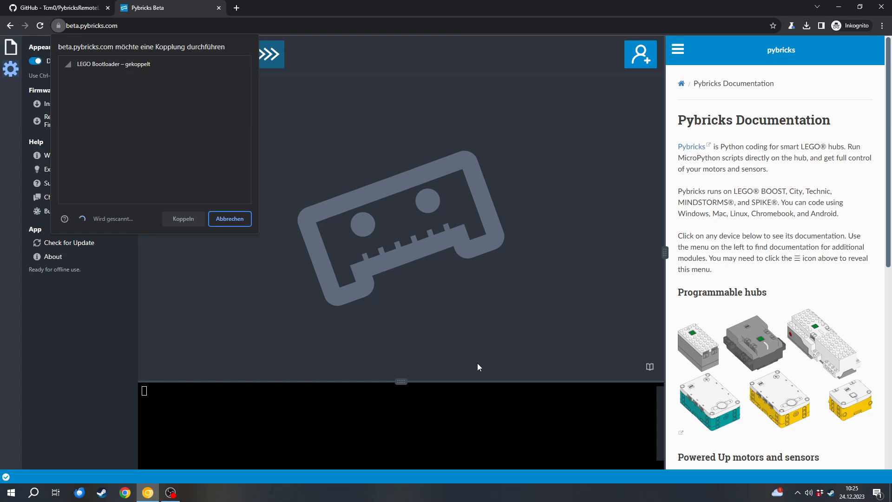
mouse_move(144, 61)
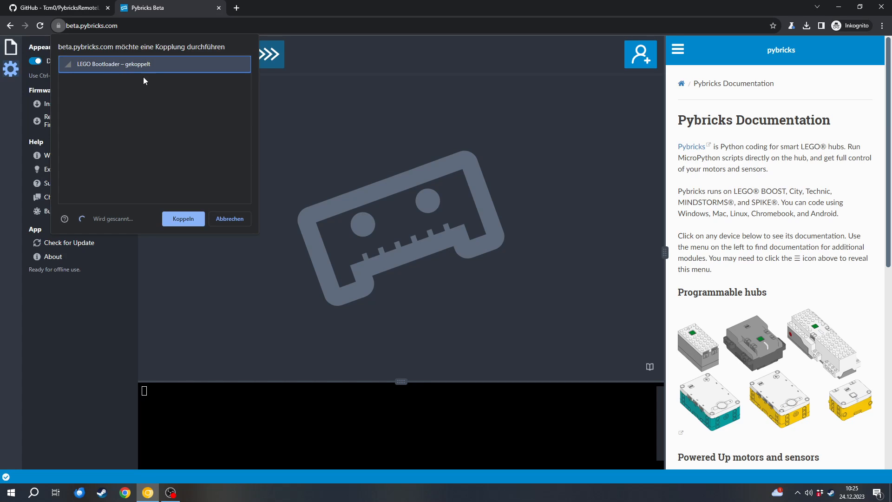
mouse_move(134, 72)
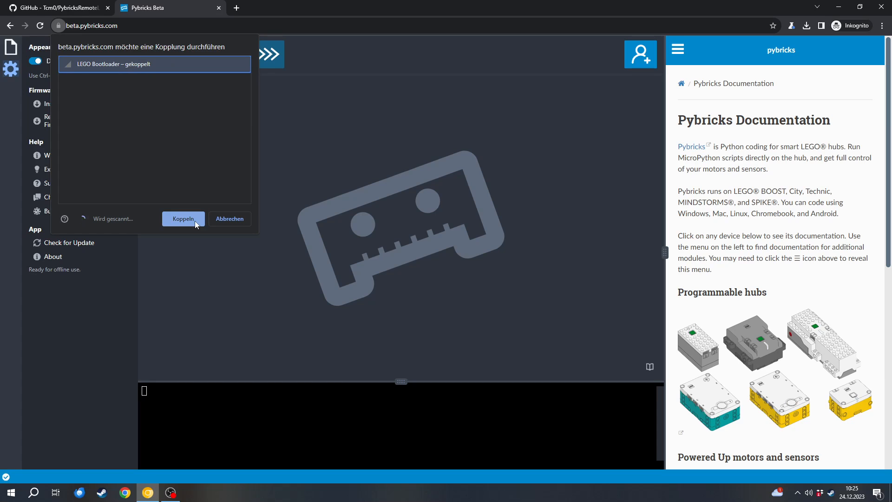
- Pair with LEGO Bootloader to begin writing the firmware
click(183, 218)
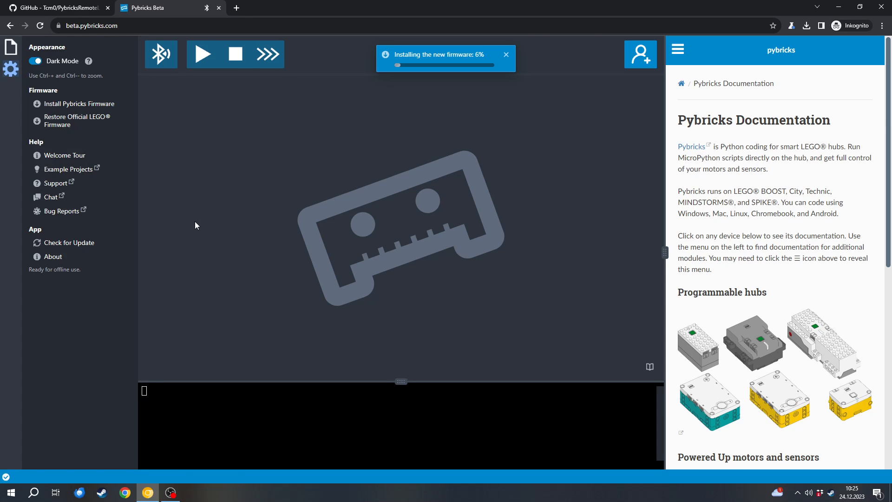
- Clear the firmware progress notice once installation completes
click(505, 54)
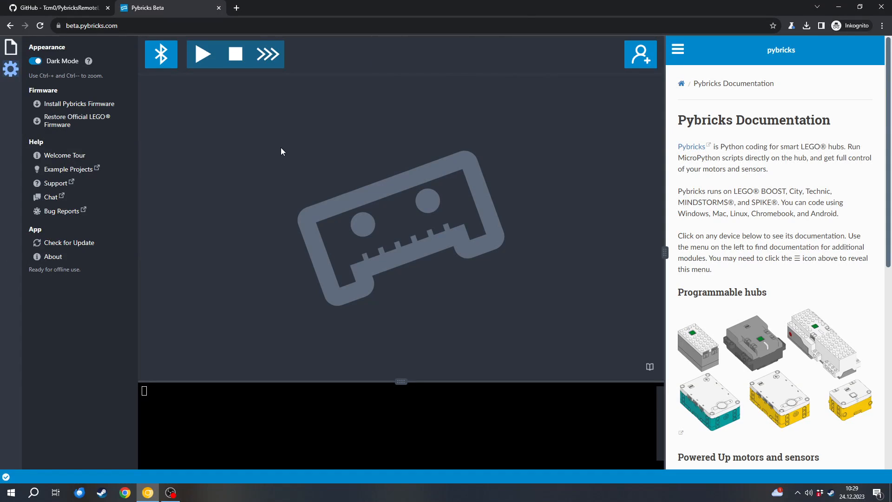
mouse_move(168, 59)
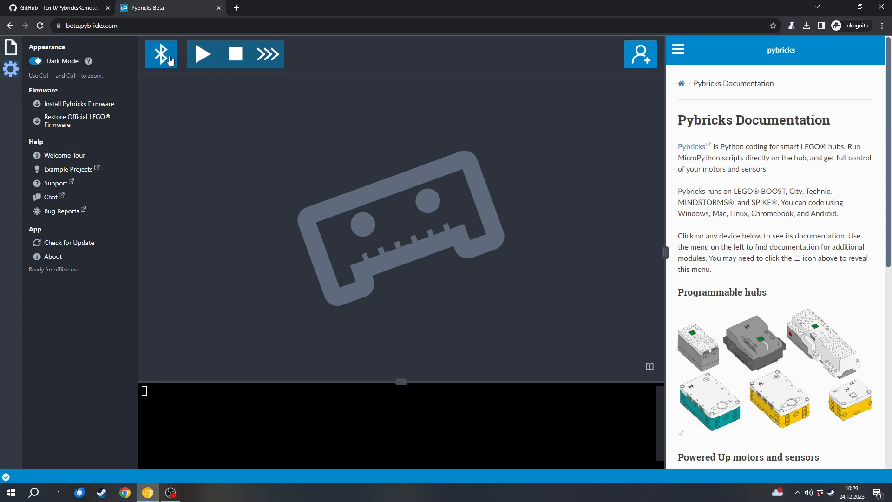
- Connect over Bluetooth to the newly flashed Control+ Hub
click(161, 53)
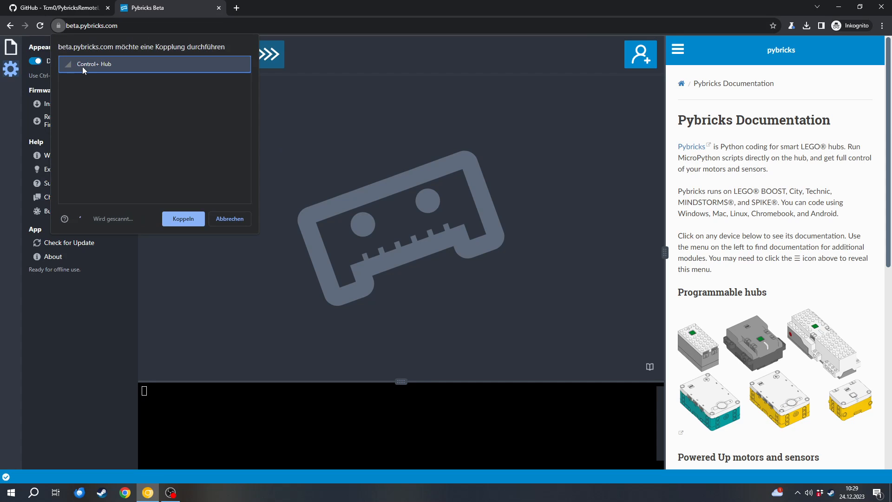
mouse_move(86, 60)
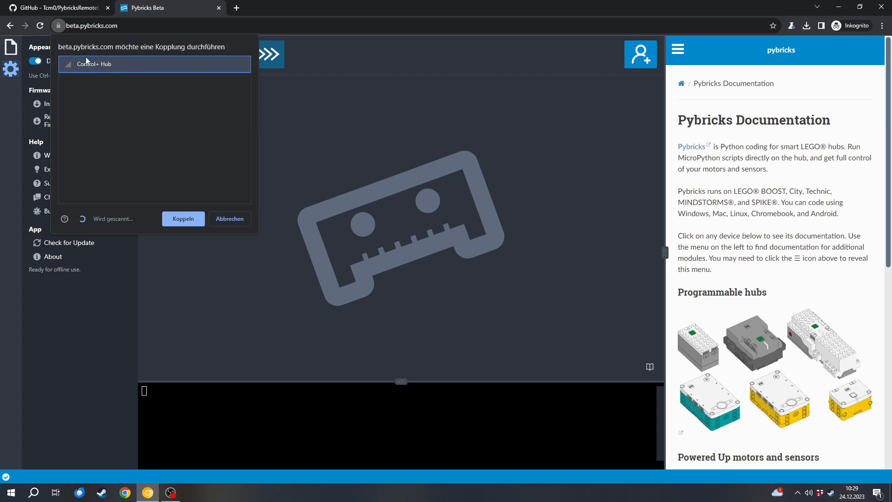
click(183, 218)
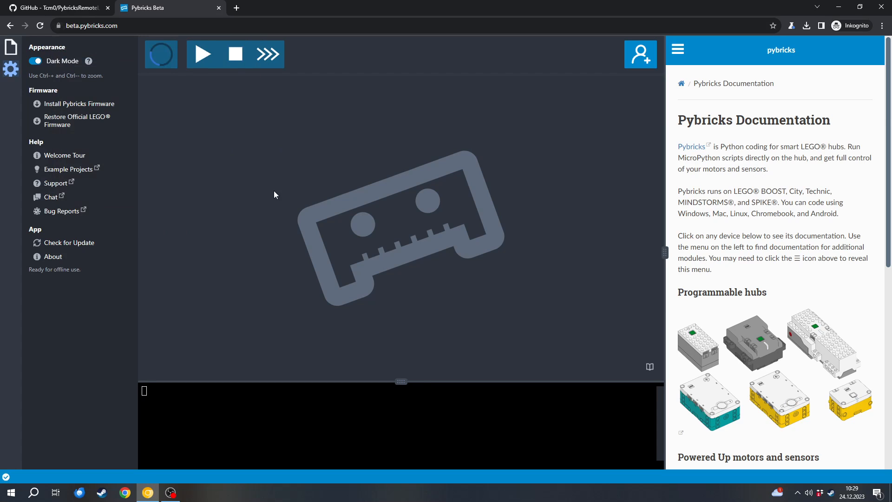
click(161, 54)
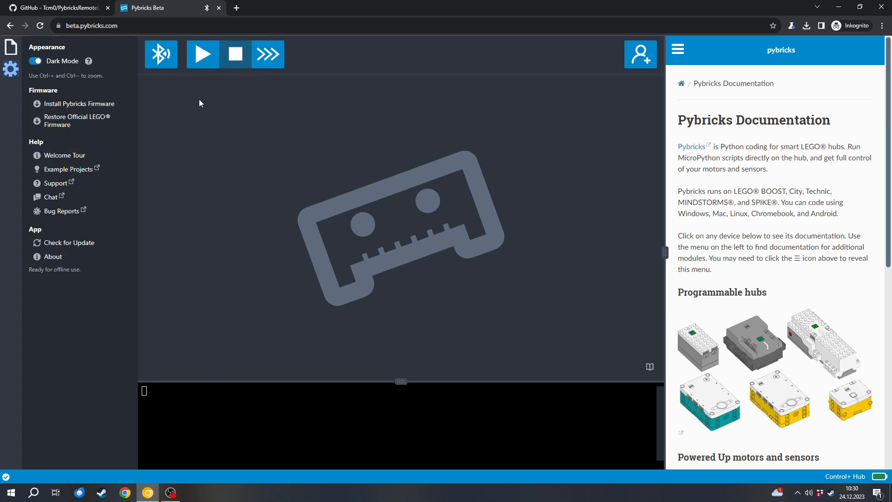
mouse_move(301, 74)
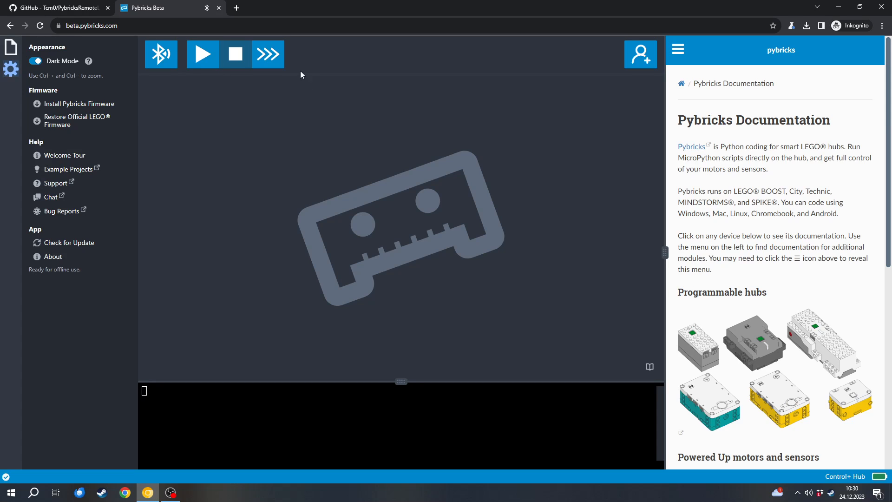
mouse_move(238, 120)
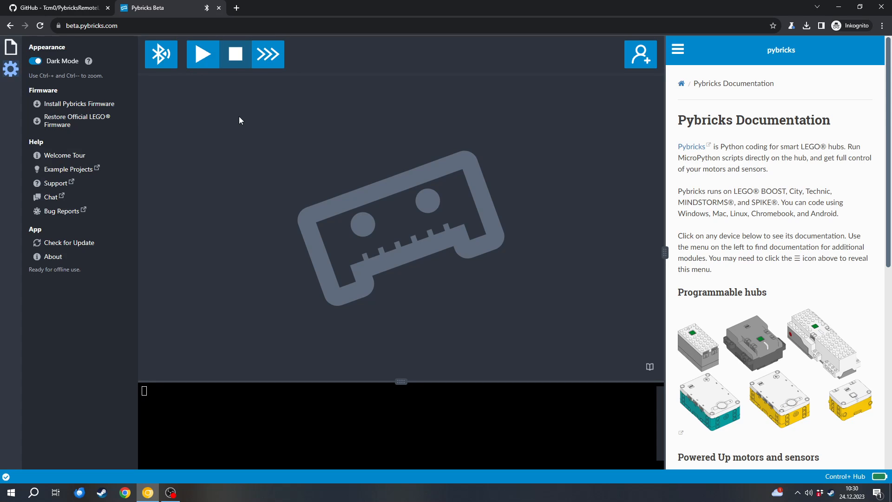
mouse_move(245, 126)
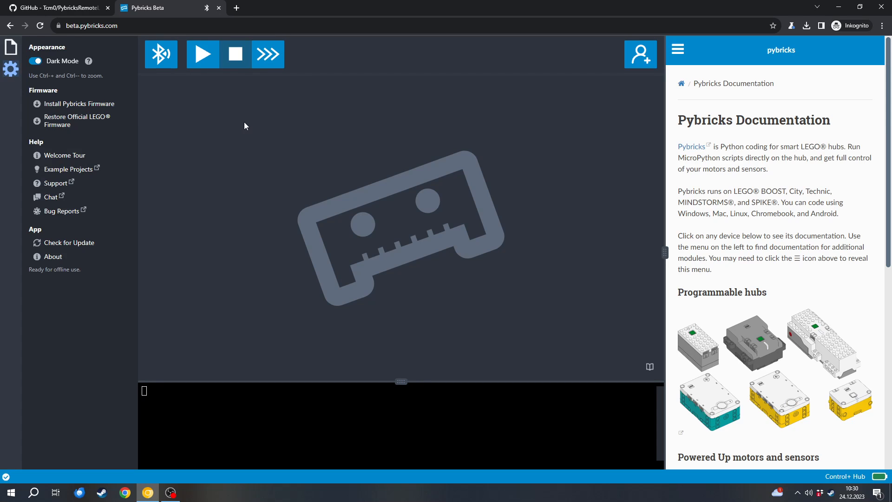
mouse_move(242, 135)
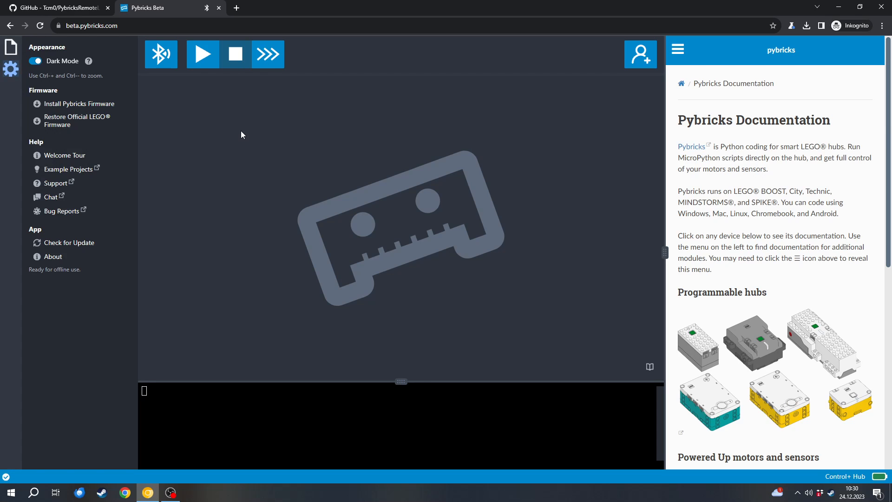
- Scroll the PybricksRemoteLayouts README to find 42140 among supported vehicles
click(57, 8)
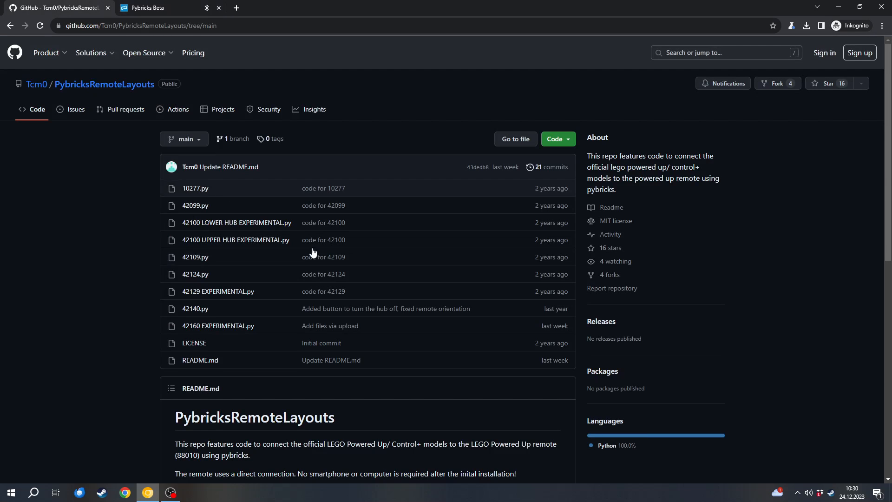
scroll(down, 3)
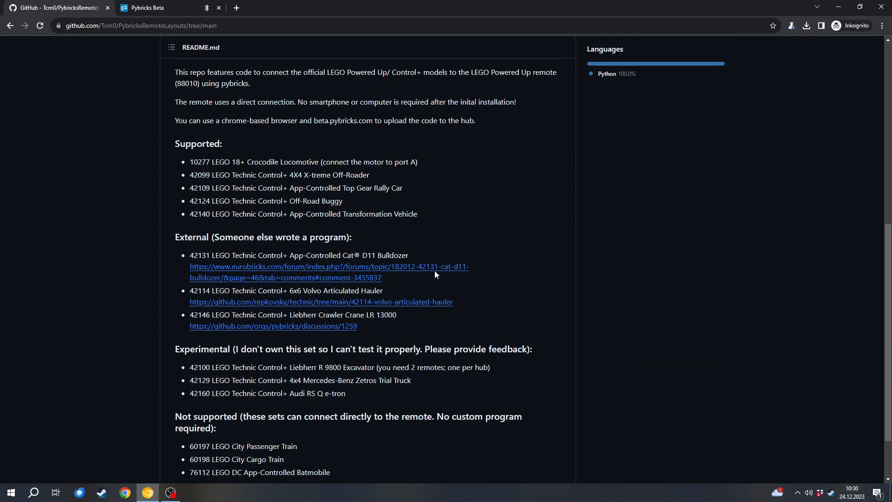
mouse_move(200, 143)
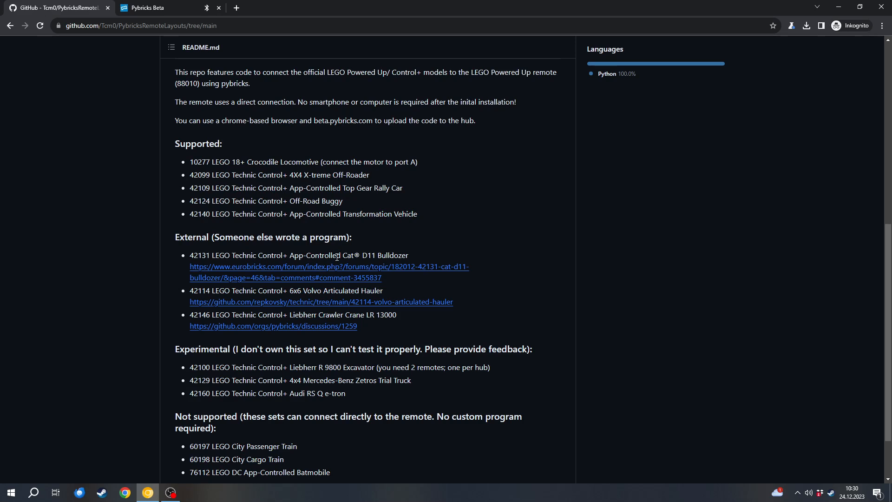
mouse_move(305, 266)
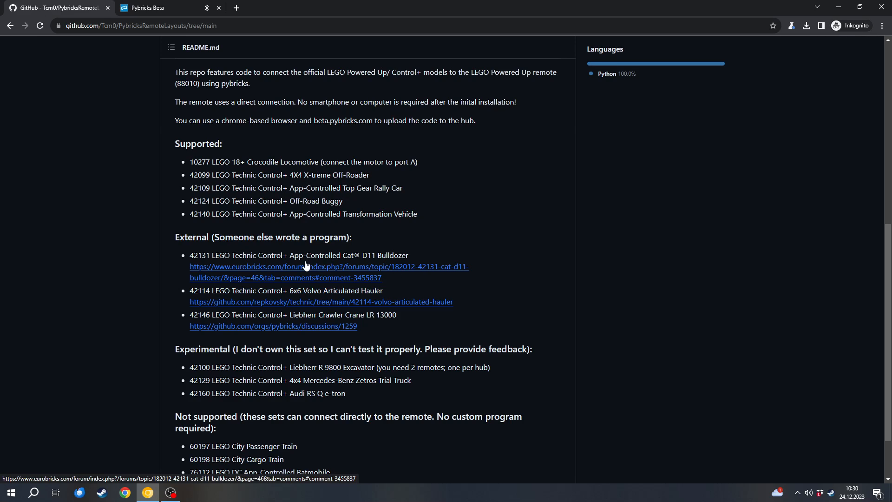
scroll(down, 3)
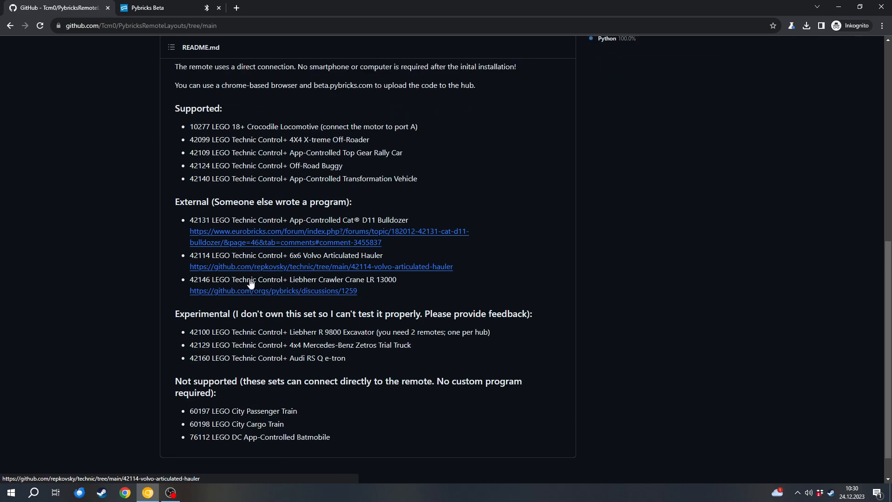
scroll(down, 3)
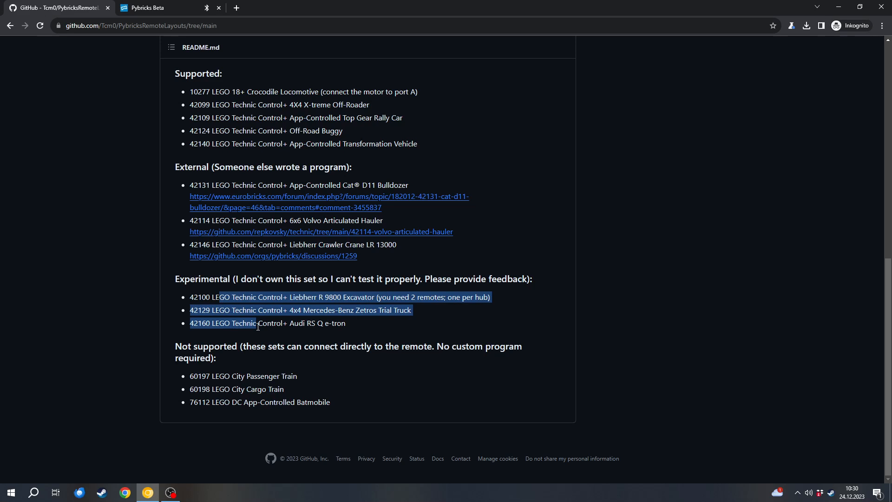
click(218, 323)
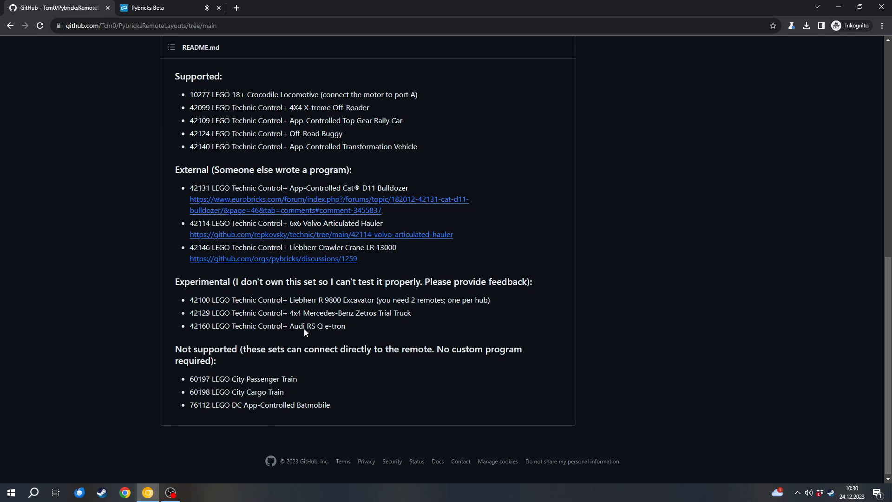
scroll(up, 3)
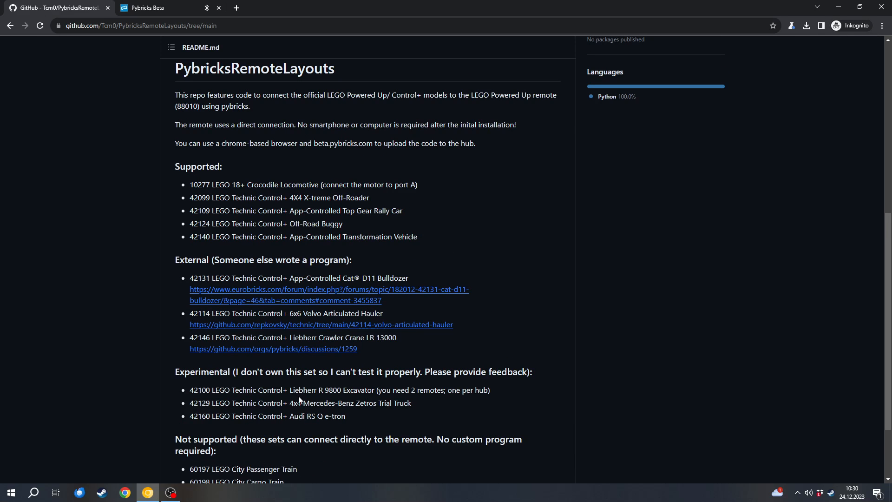
scroll(up, 3)
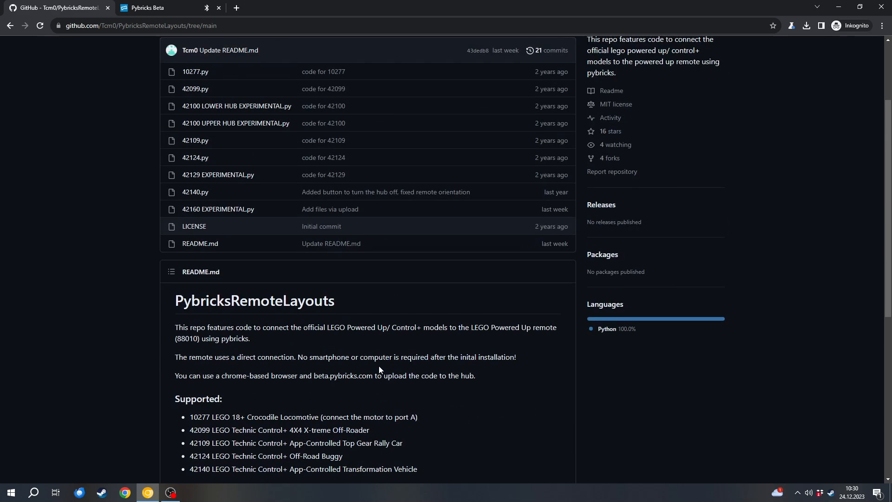
scroll(down, 3)
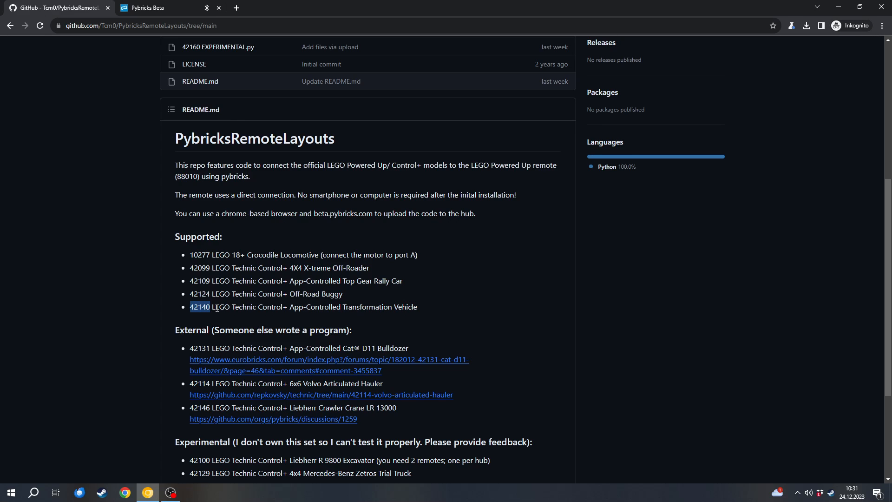
scroll(up, 3)
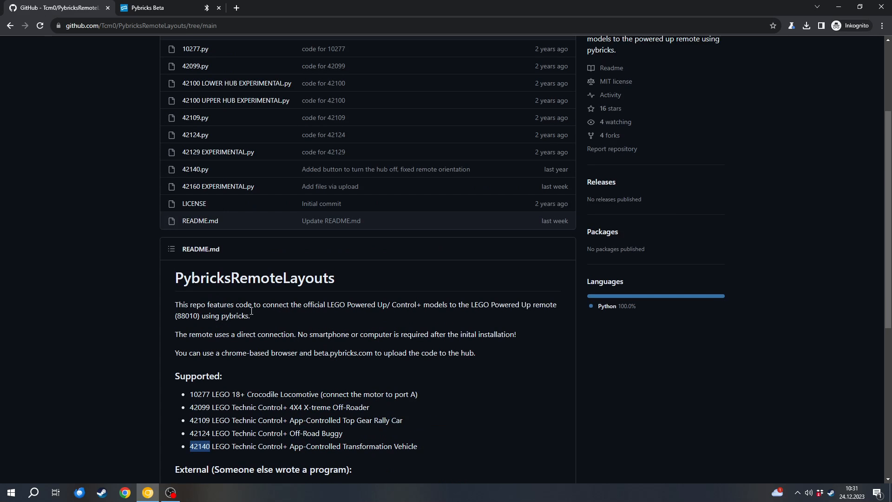
scroll(up, 3)
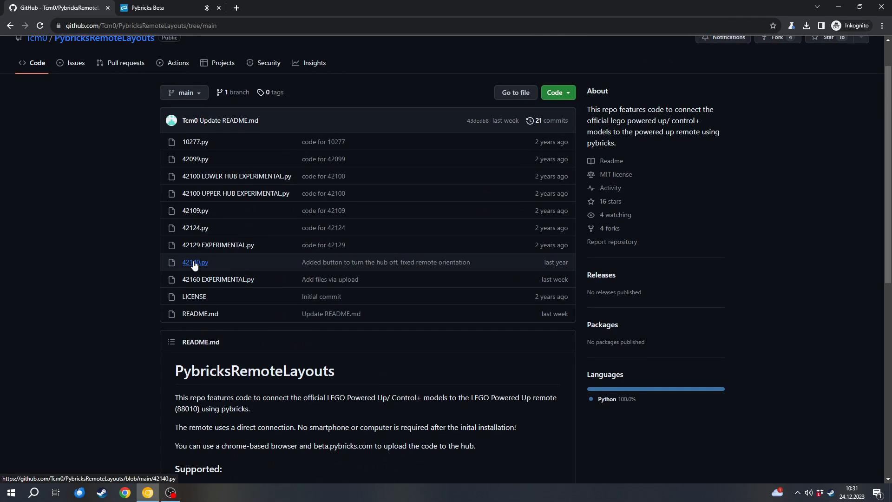
- Save the raw 42140.py script from GitHub into Downloads
click(195, 261)
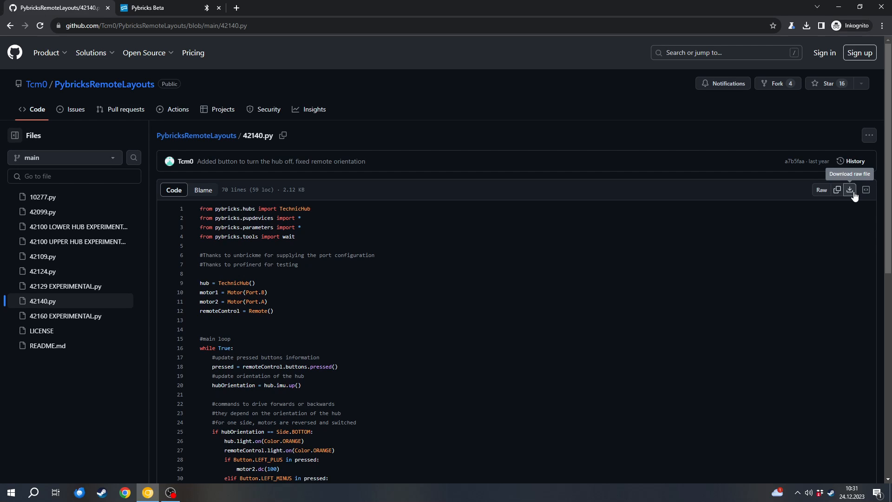
click(849, 190)
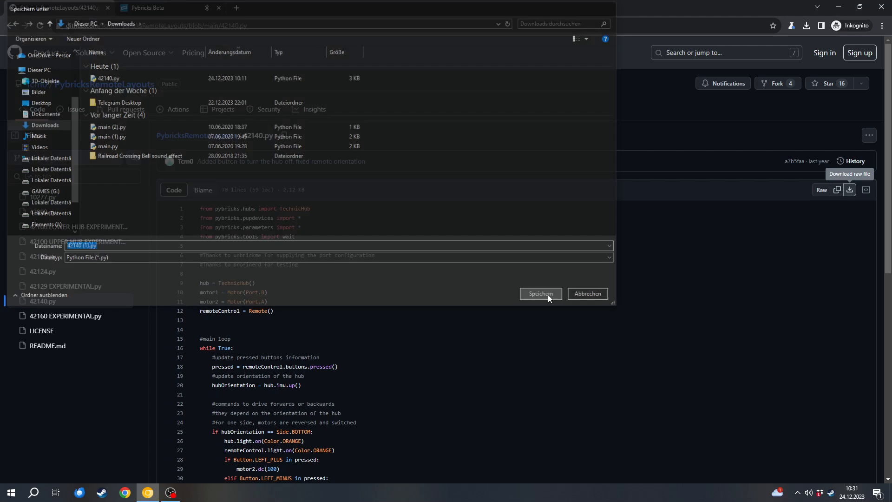
click(539, 294)
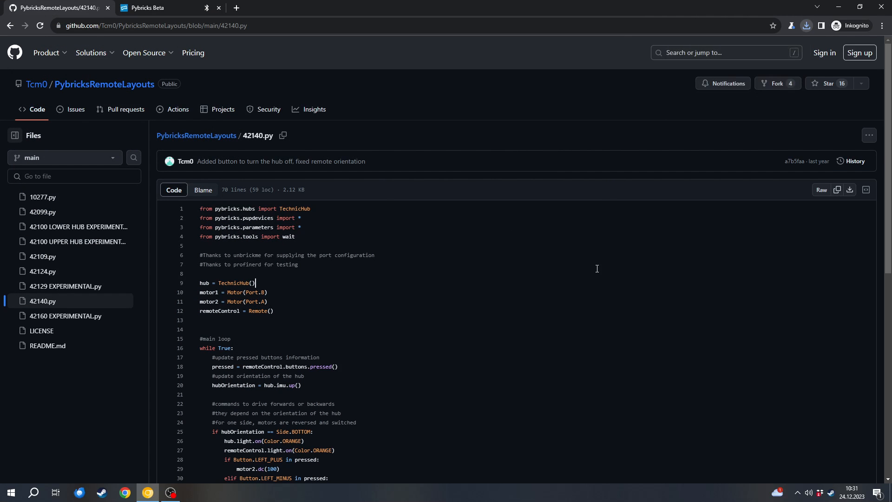
click(147, 7)
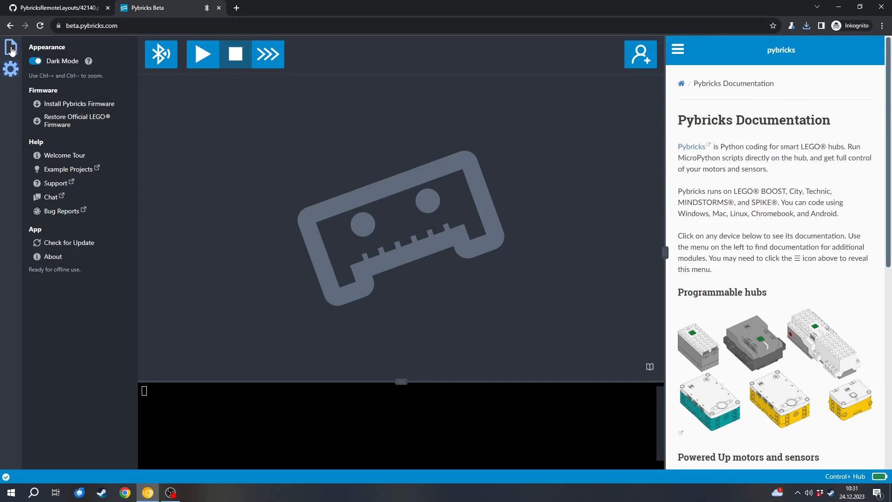
- Import the downloaded script 42140 (1).py from the computer into Pybricks Code
click(10, 47)
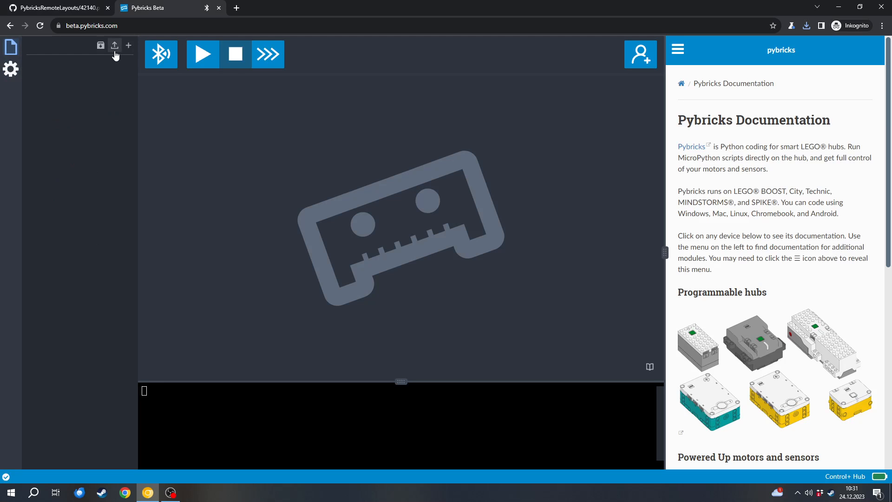
click(115, 45)
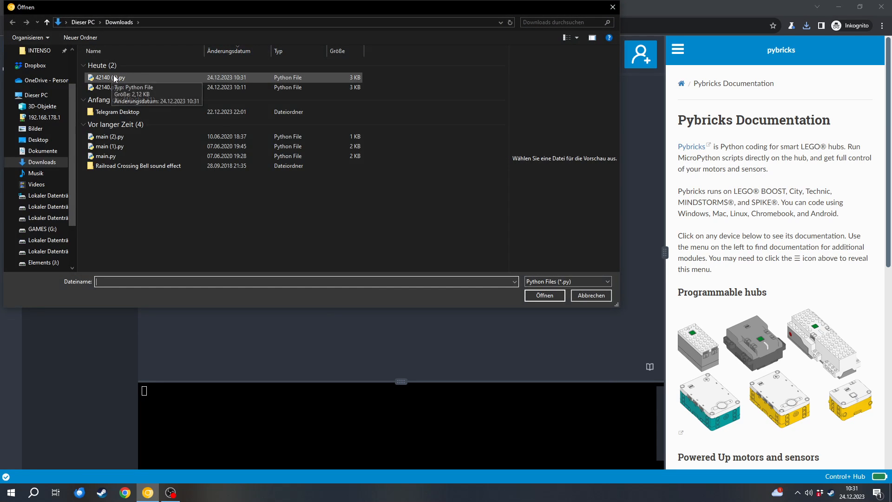
click(109, 78)
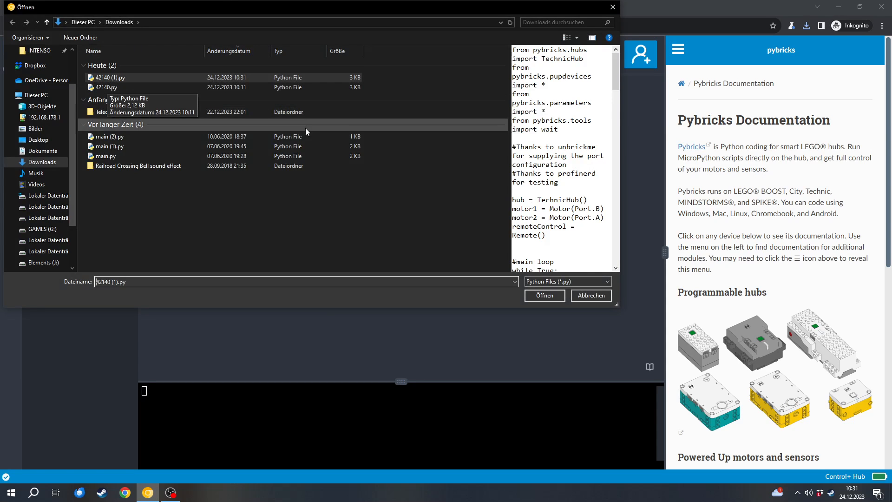
click(542, 295)
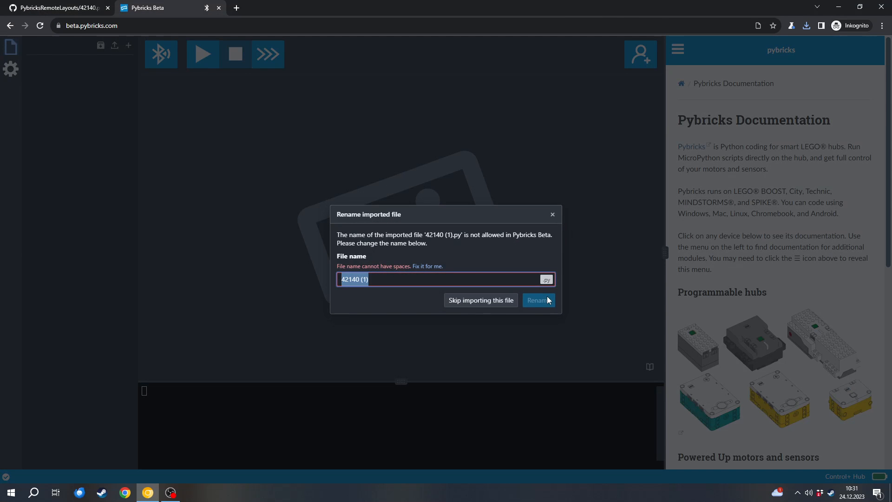
mouse_move(311, 248)
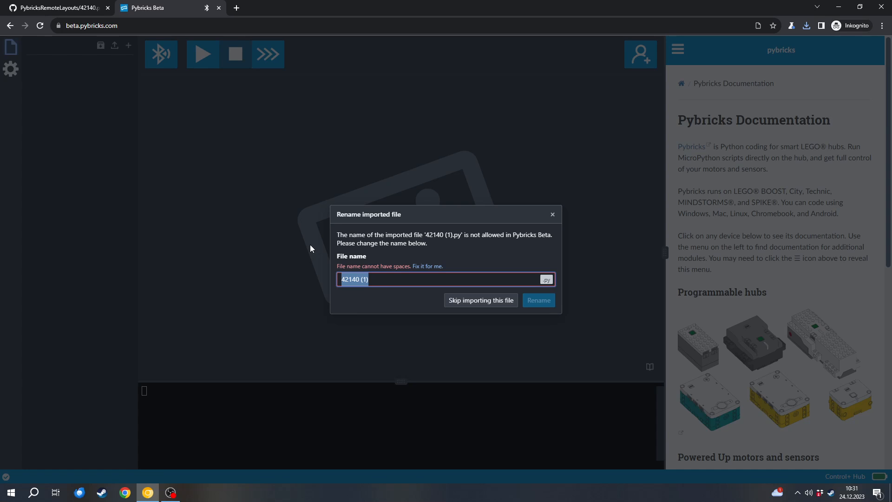
- Name the imported script 'vehicle' and confirm the rename
text(veh)
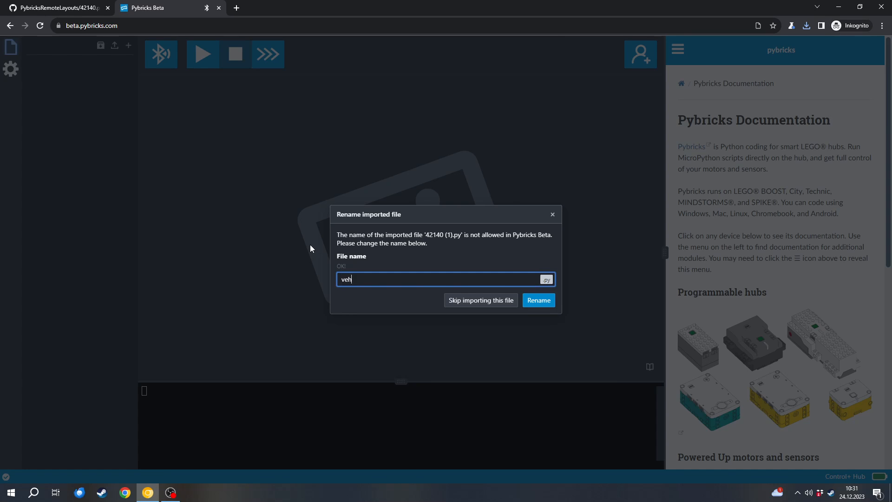
text(icle)
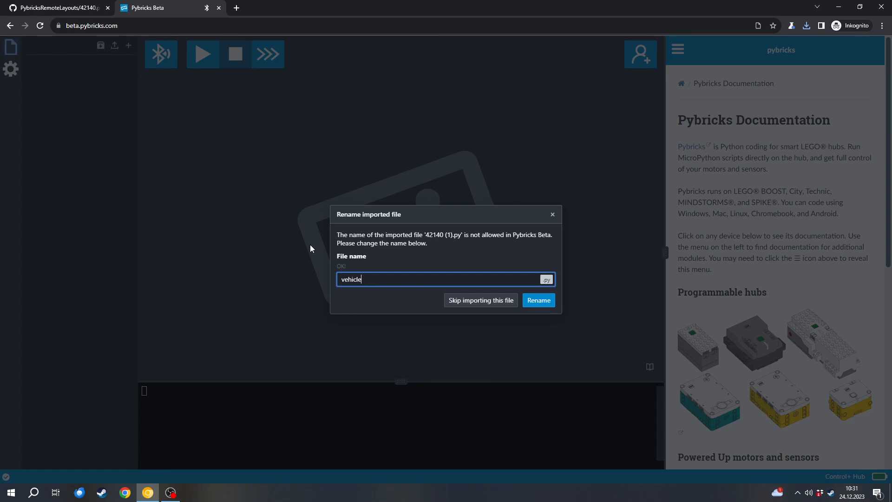
click(537, 300)
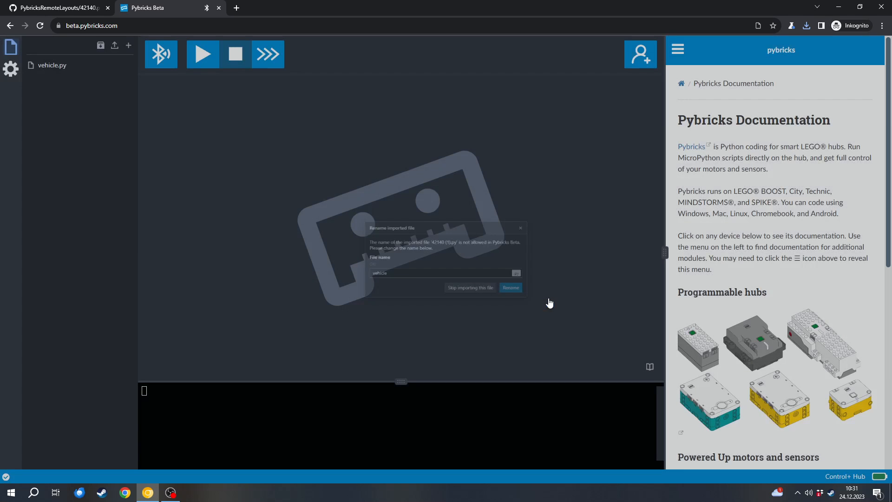
click(509, 287)
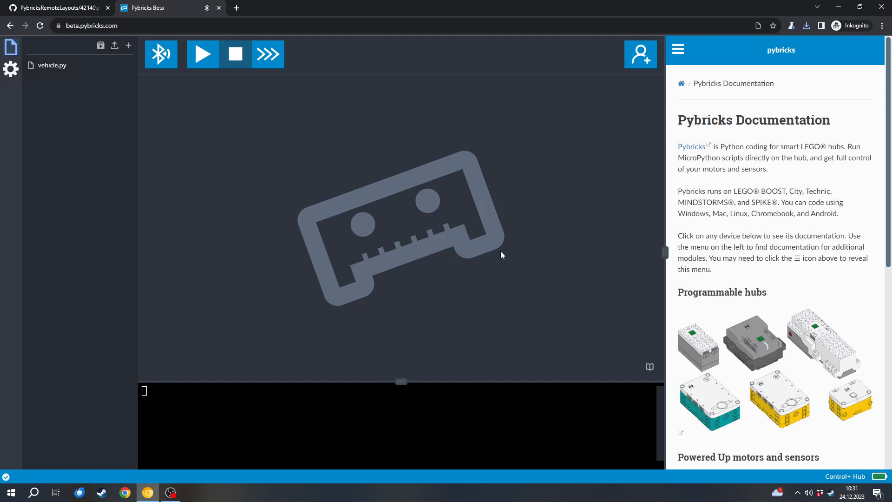
mouse_move(53, 65)
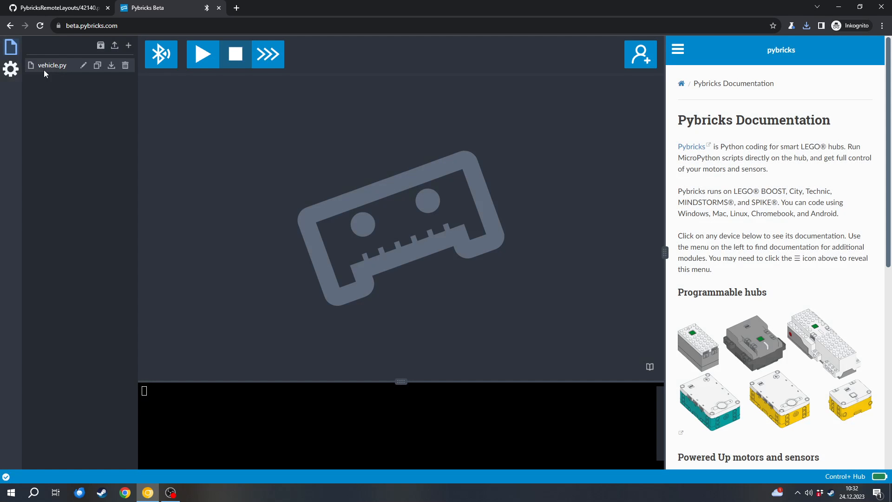
mouse_move(47, 85)
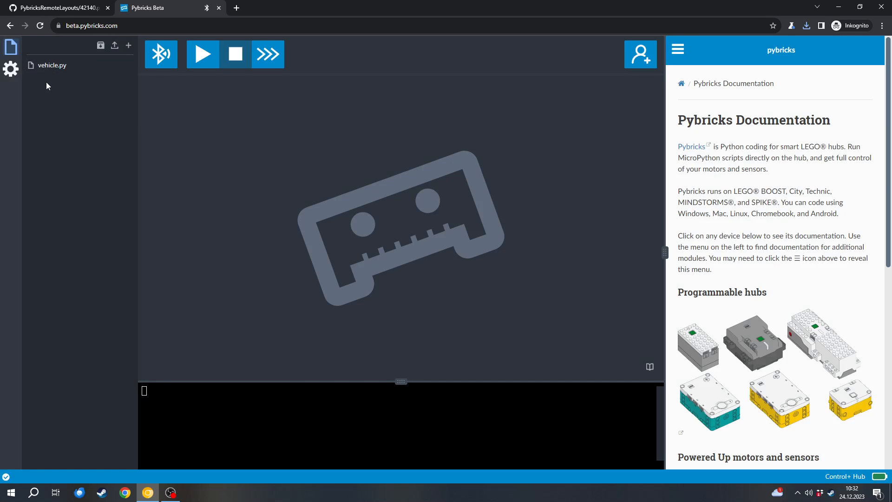
- Open vehicle.py to show the 42140 remote-control code in the editor
click(52, 65)
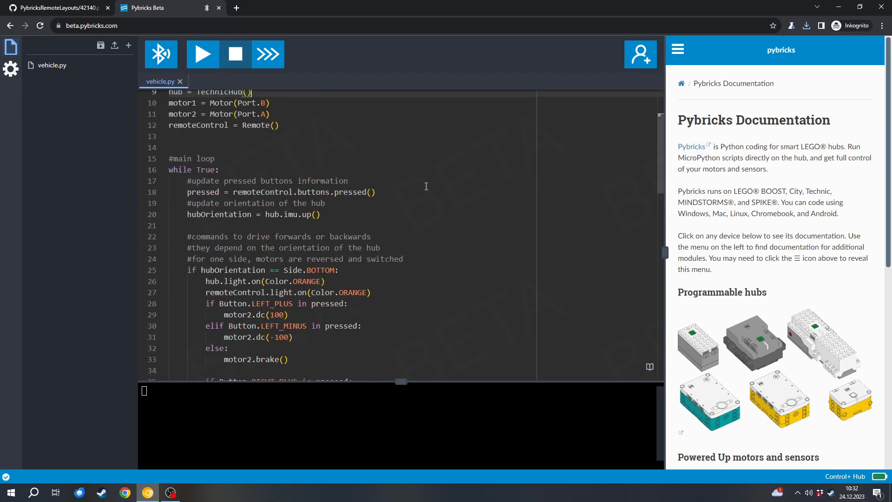
click(202, 54)
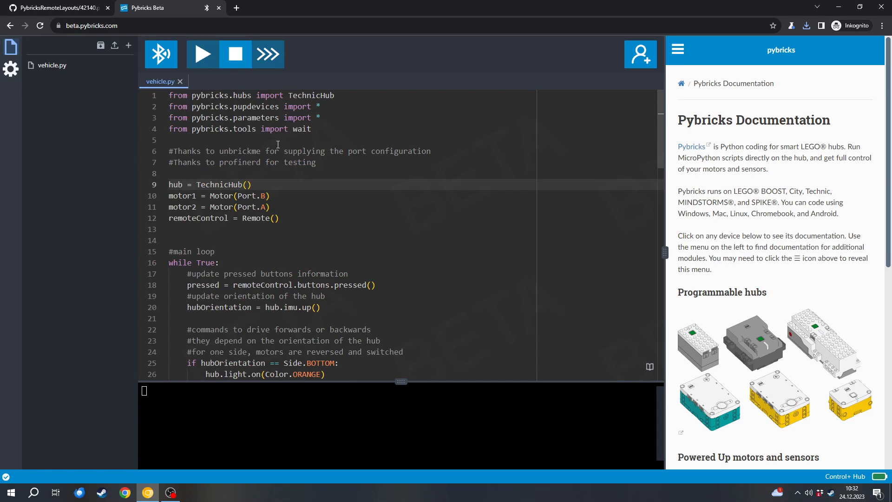
mouse_move(142, 423)
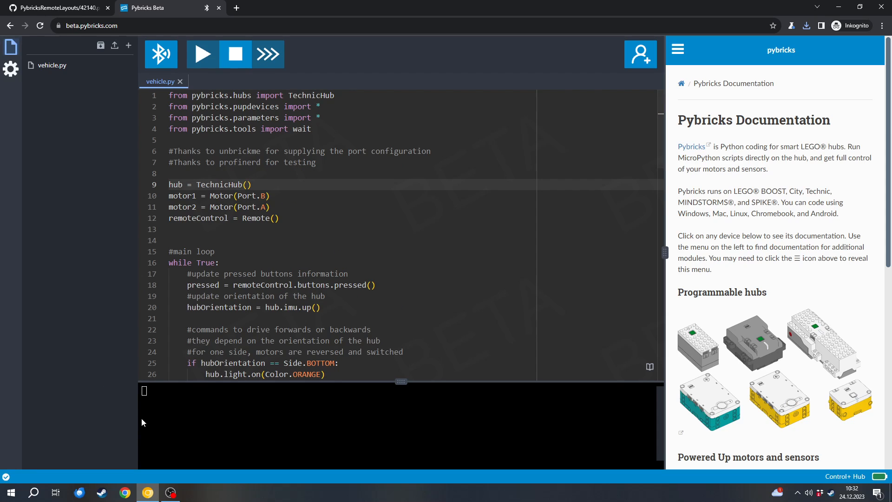
mouse_move(201, 430)
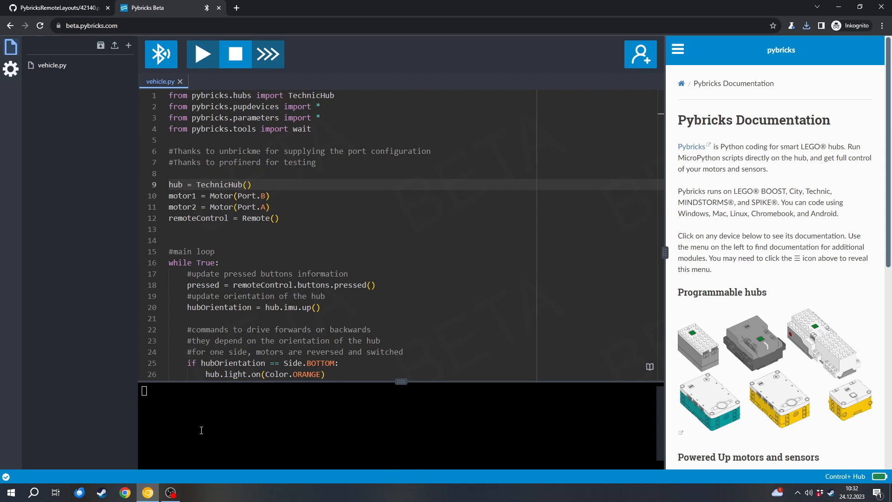
mouse_move(206, 428)
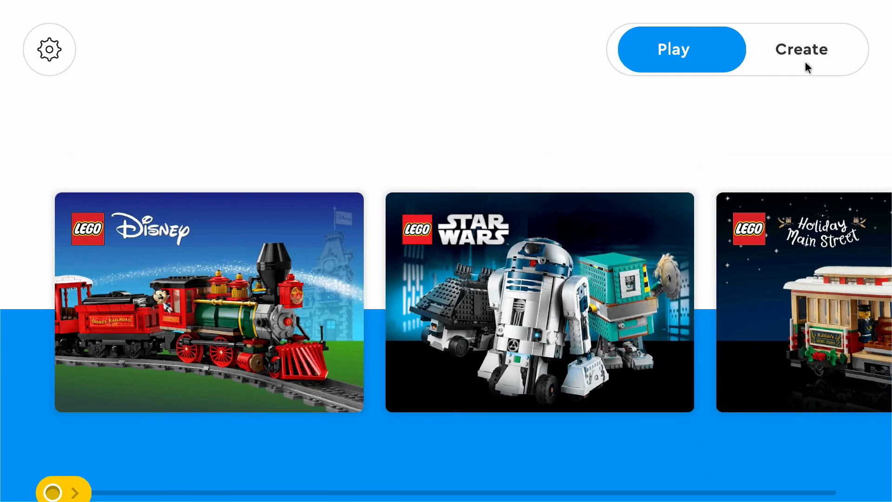
- Create a new Powered Up coding project under the suggested name and begin Bluetooth hub connection
click(799, 49)
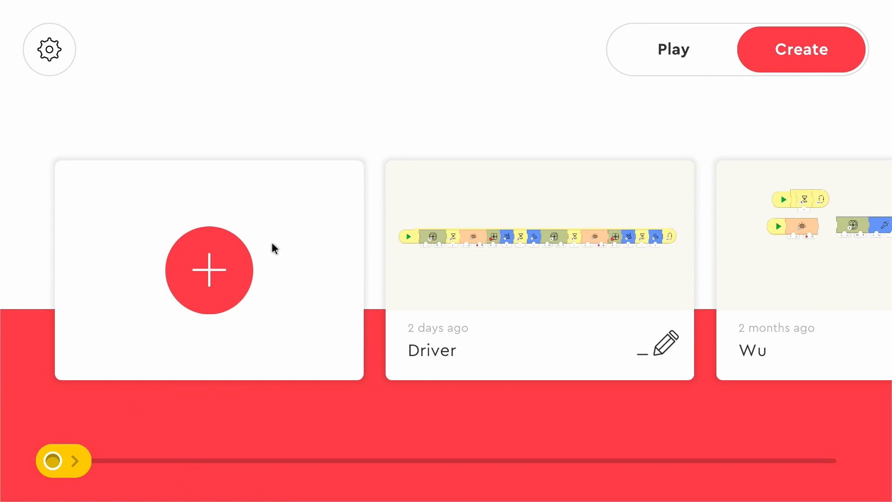
click(210, 270)
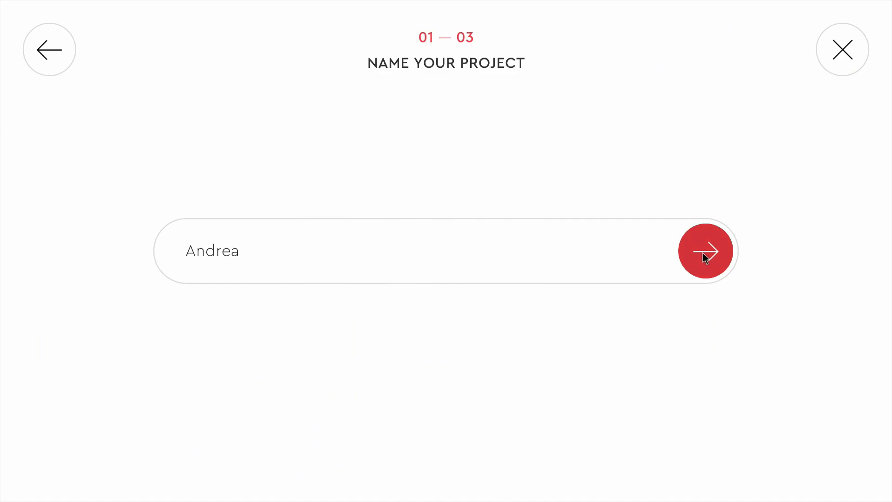
click(705, 251)
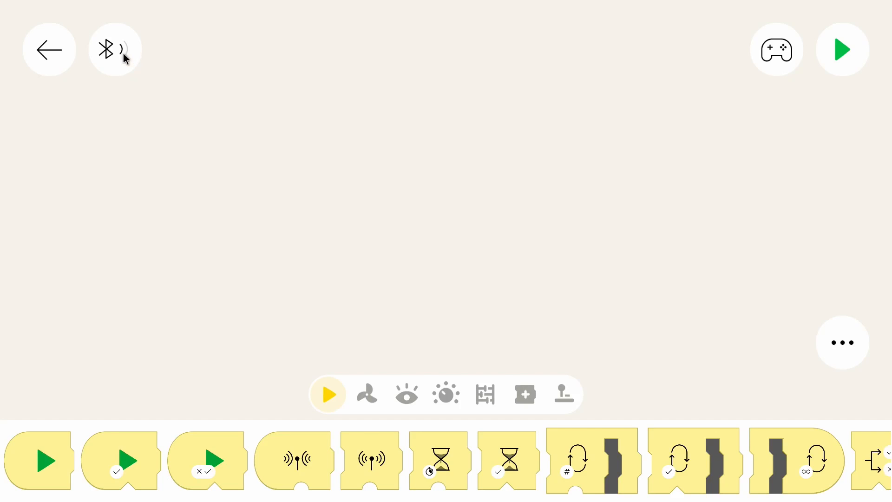
click(115, 49)
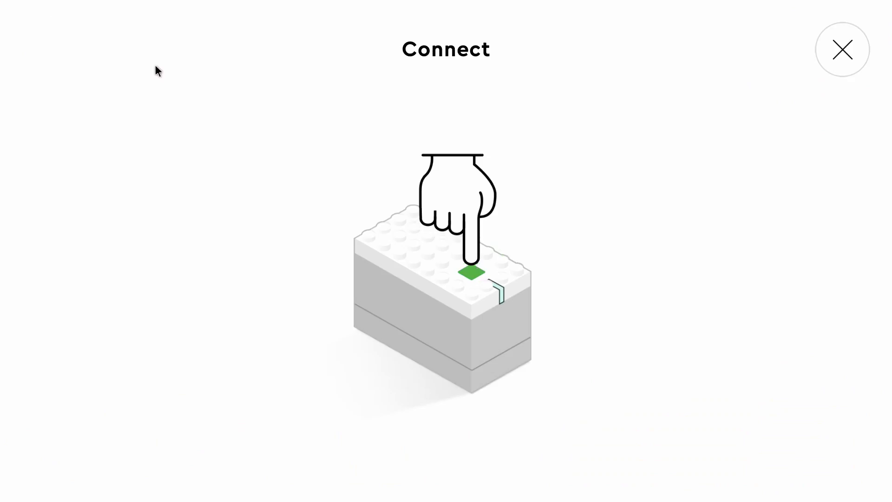